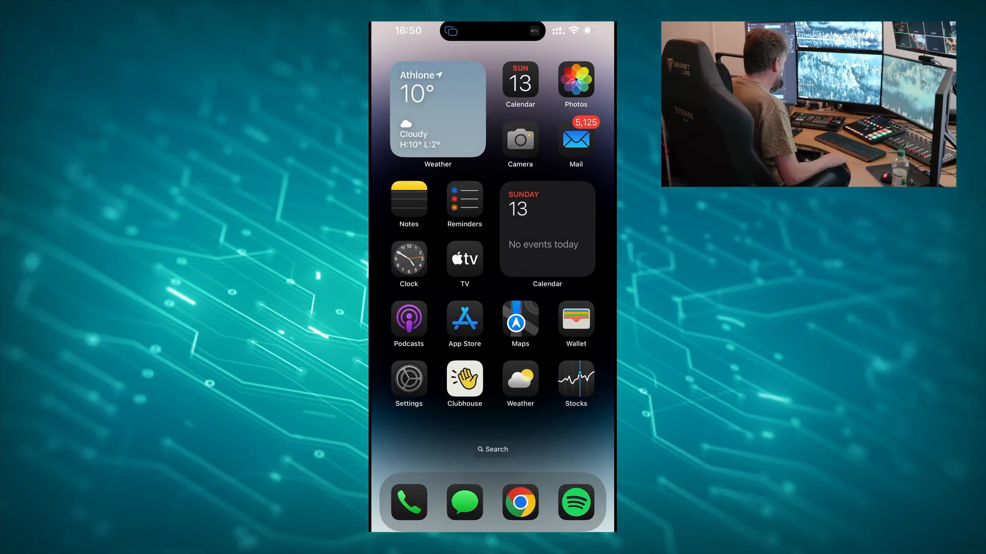
Swipe to the second home screen page and launch Moblin.
scroll("left", 3)
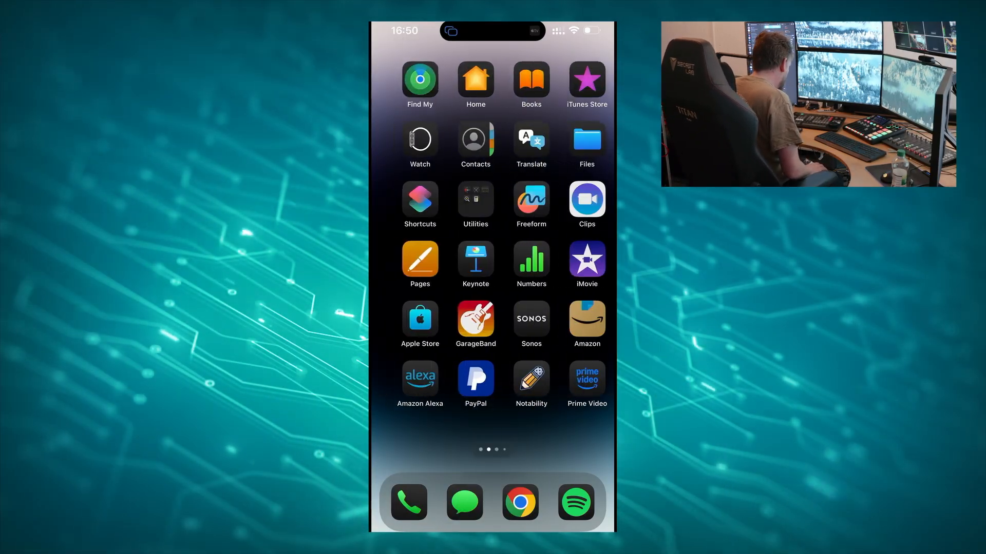
scroll("left", 3)
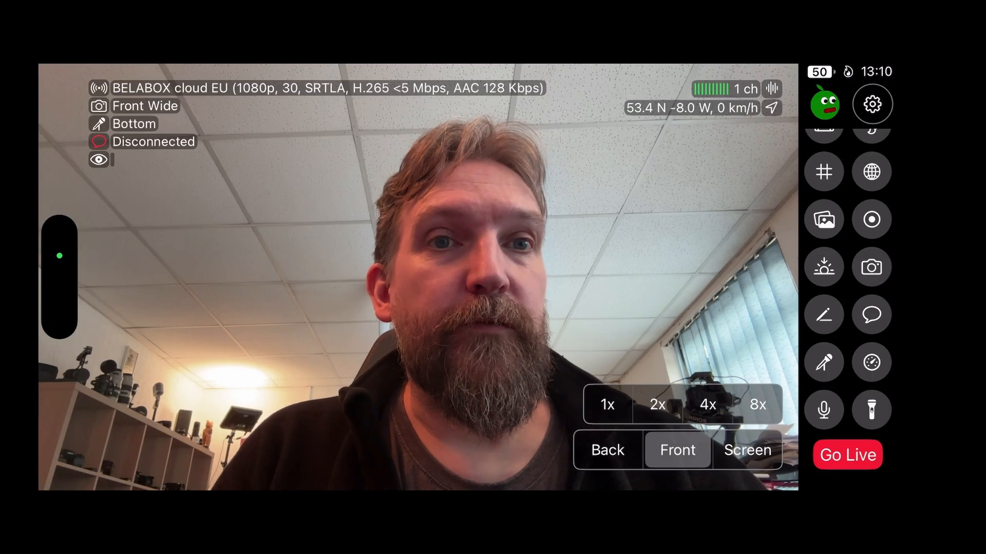
Create a new stream under Moblin's Settings > RTMP server.
left_click(872, 103)
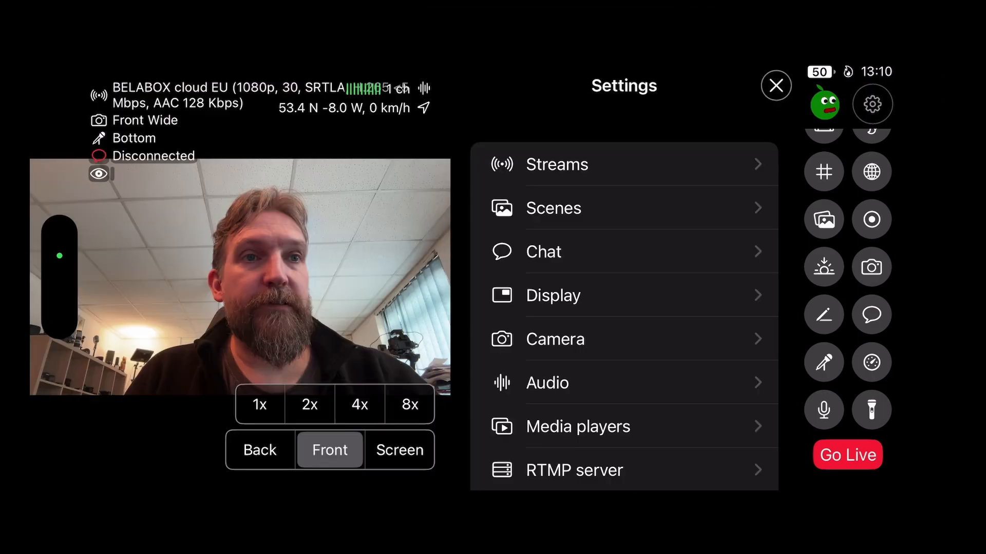
scroll("down", 3)
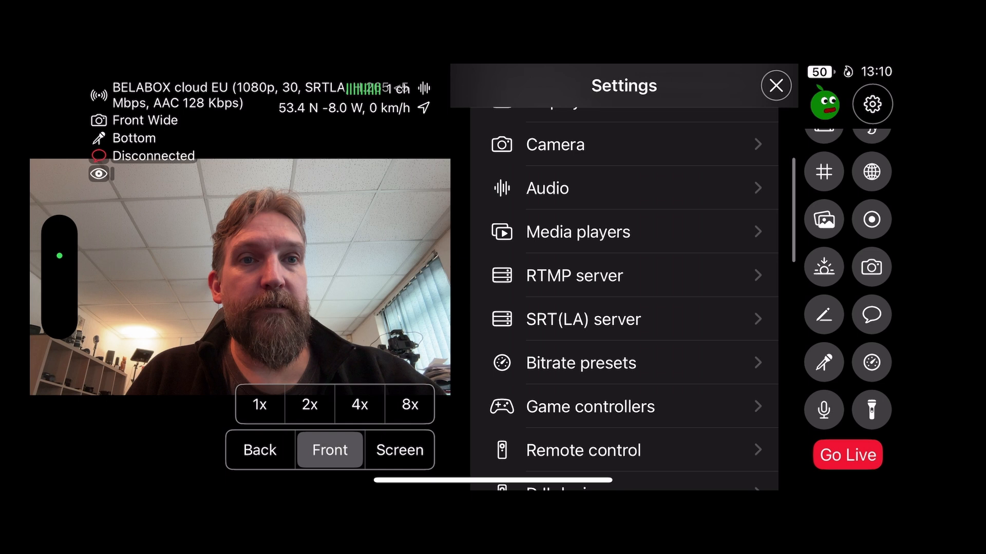
left_click(573, 275)
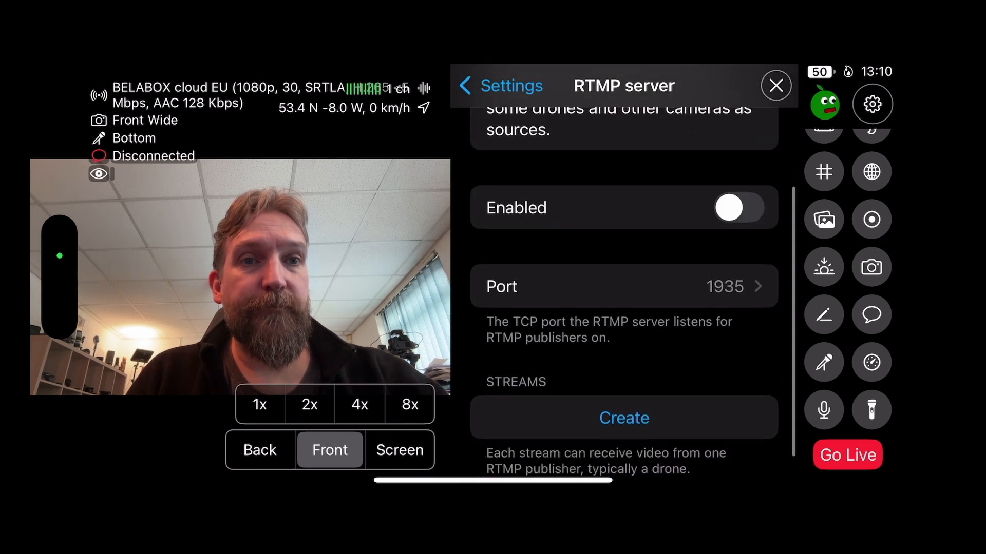
left_click(623, 418)
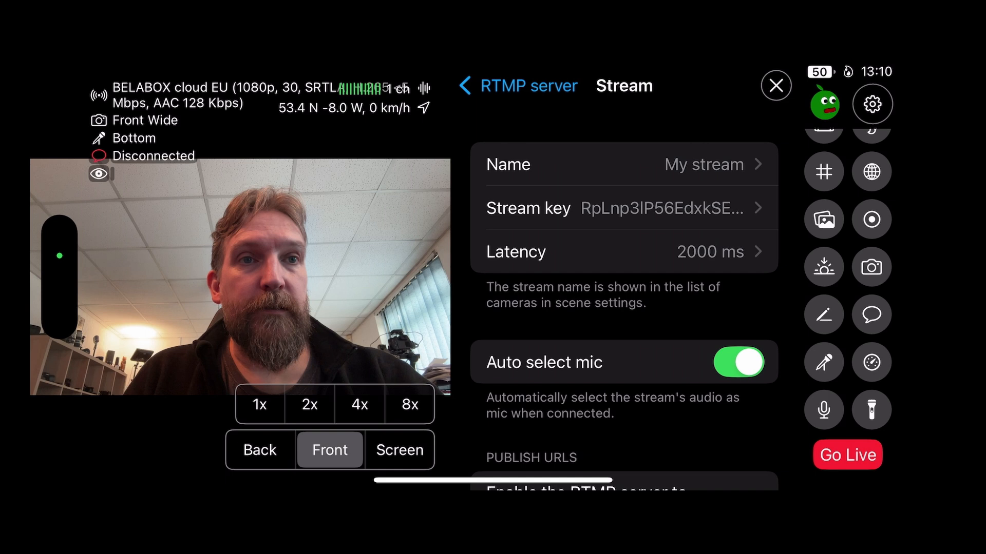
Name the new RTMP stream 'Fly' and enter the stream key 'fly'.
left_click(623, 165)
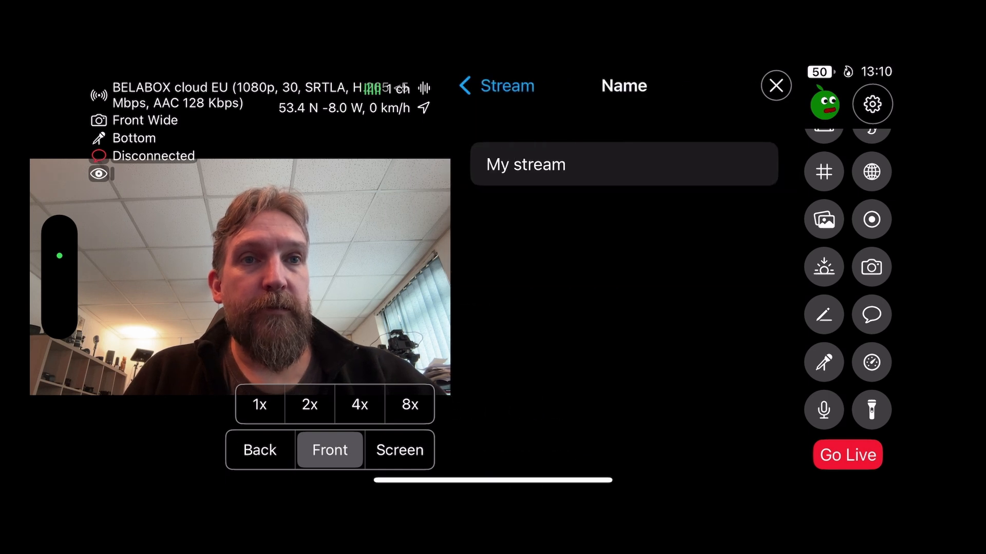
left_click(624, 164)
type("Fly")
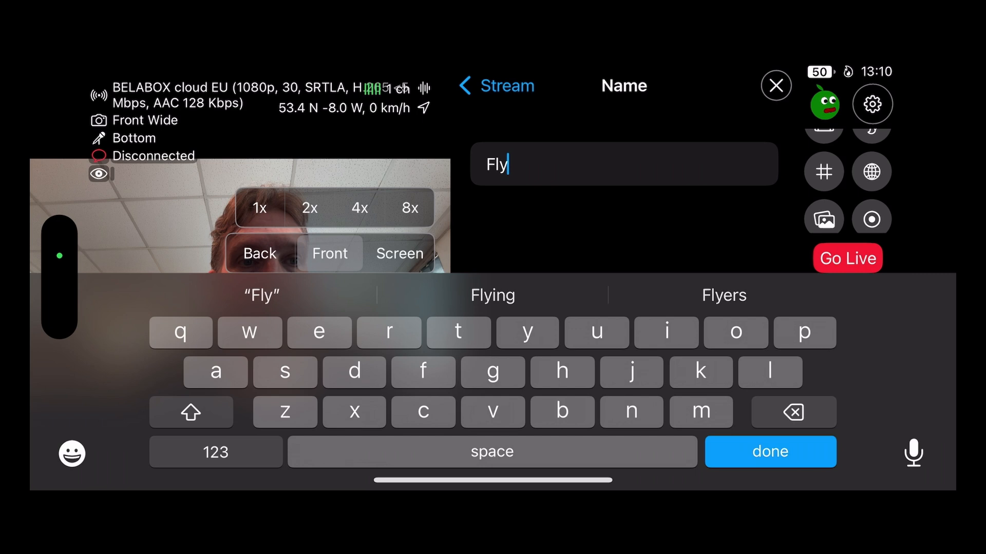
left_click(770, 451)
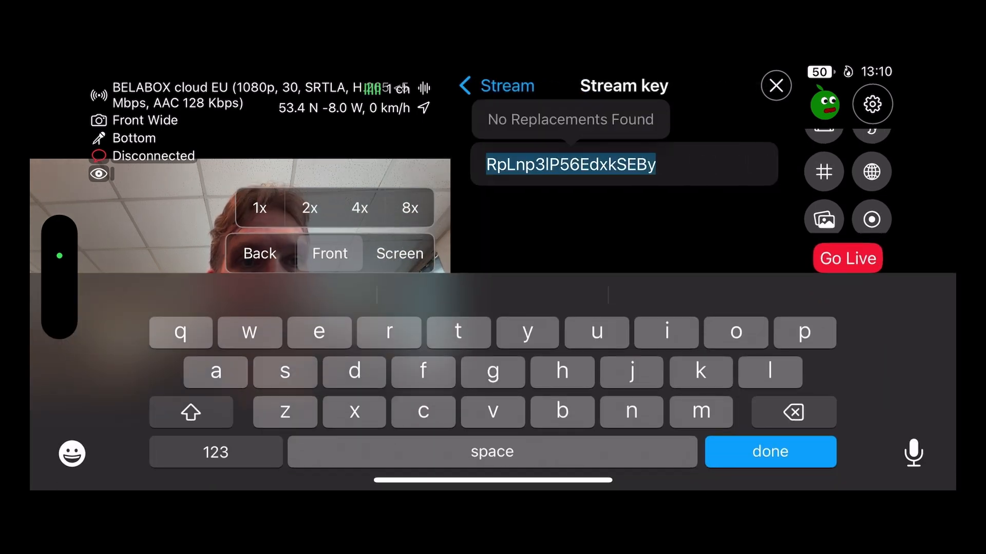
type("f")
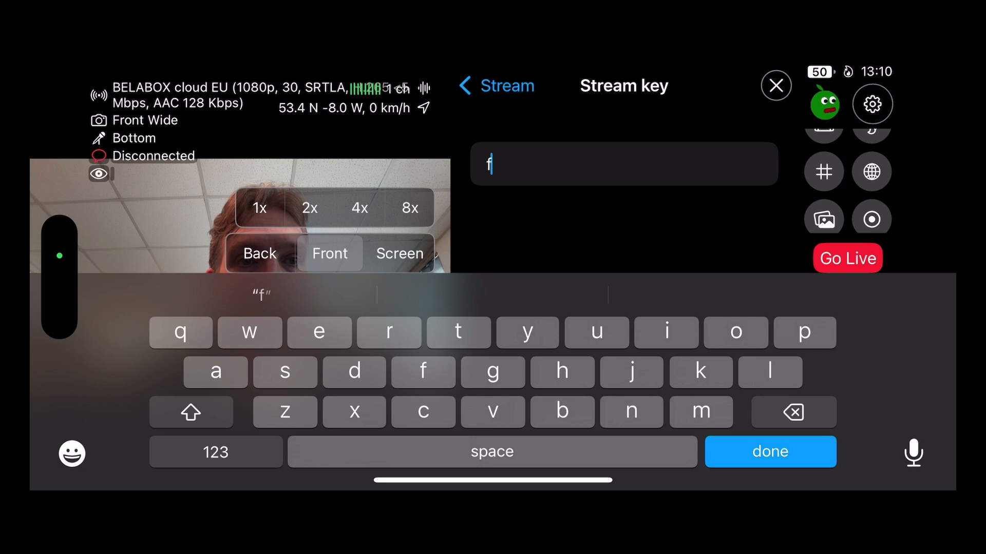
type("ly")
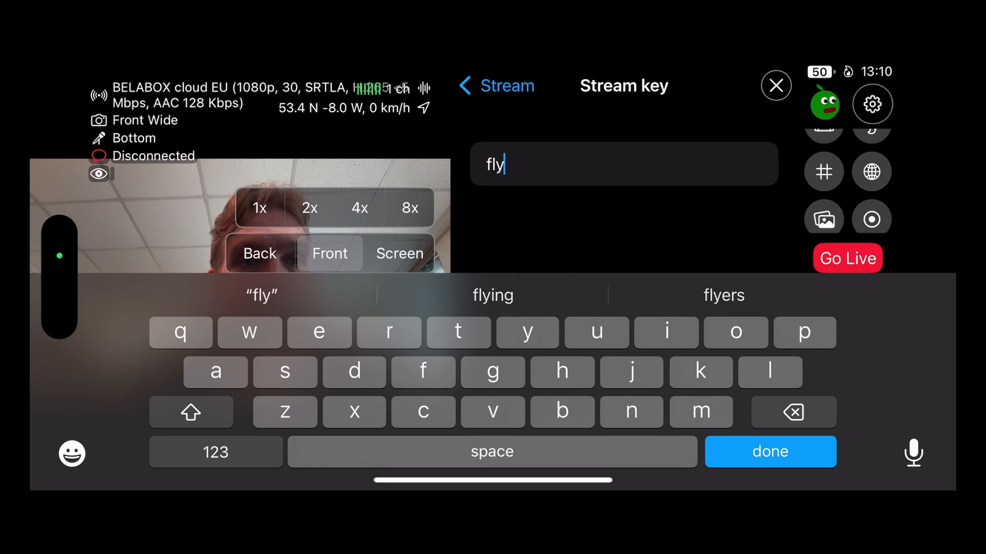
Confirm stream key 'fly' and switch off Auto select mic for the Fly stream.
left_click(769, 452)
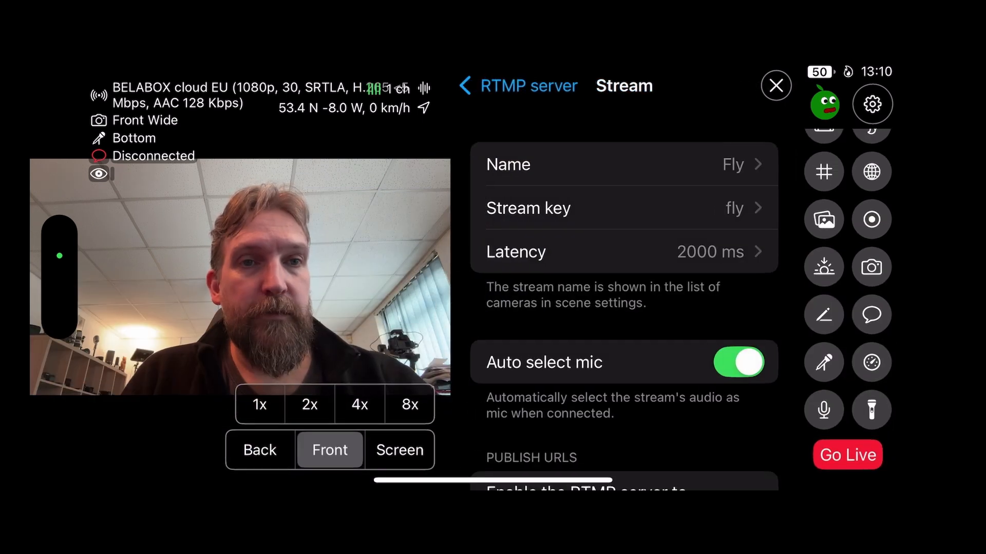
scroll("down", 3)
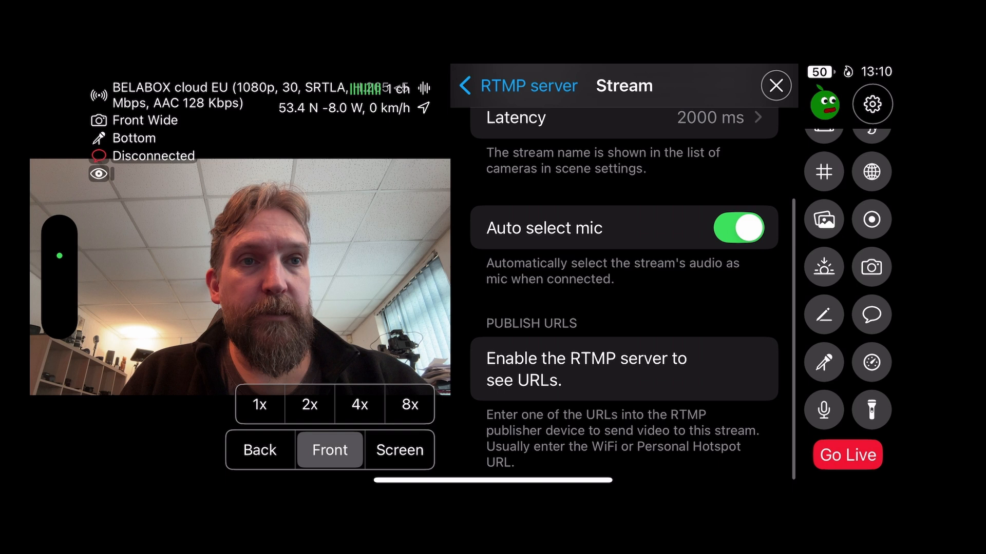
left_click(739, 227)
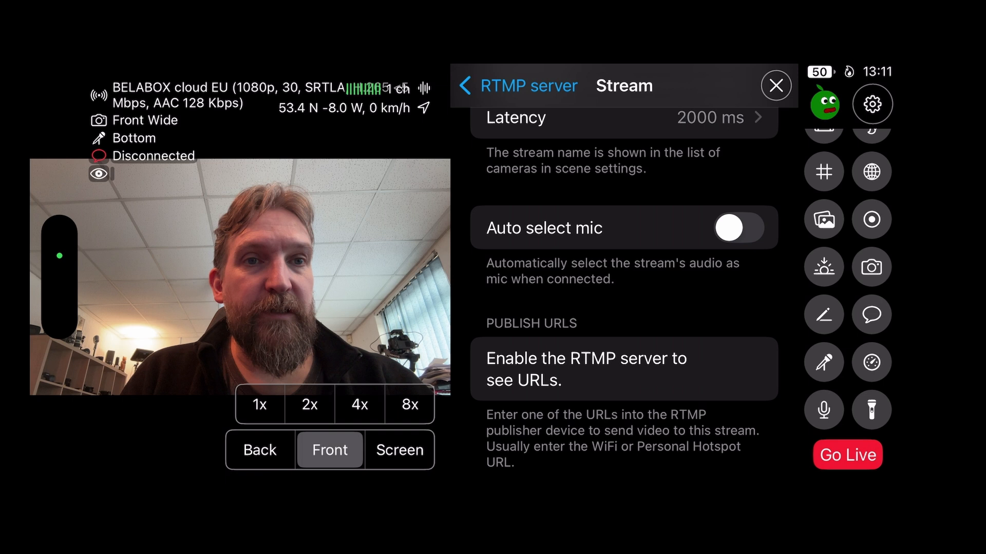
scroll("down", 3)
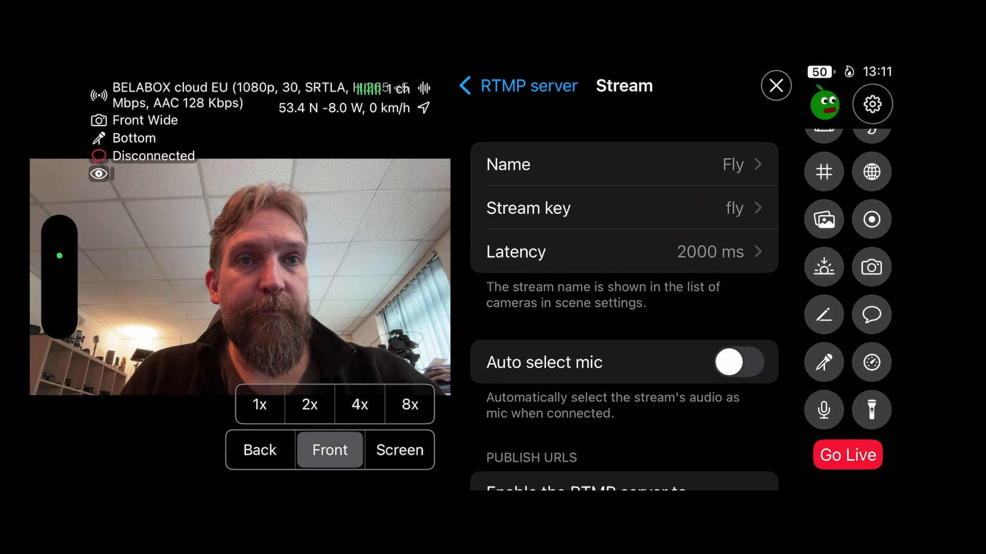
Enable the RTMP server and return to the main settings list.
left_click(515, 86)
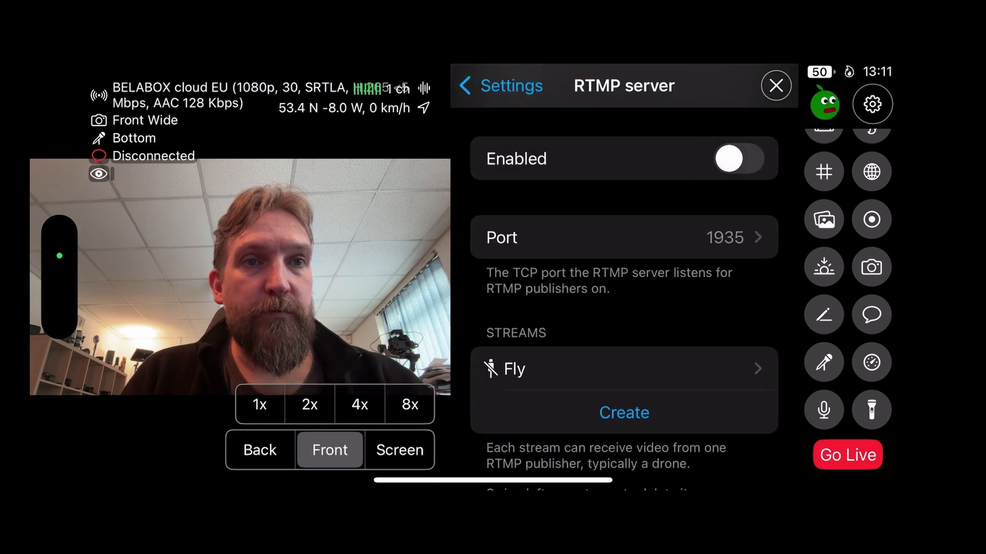
left_click(729, 159)
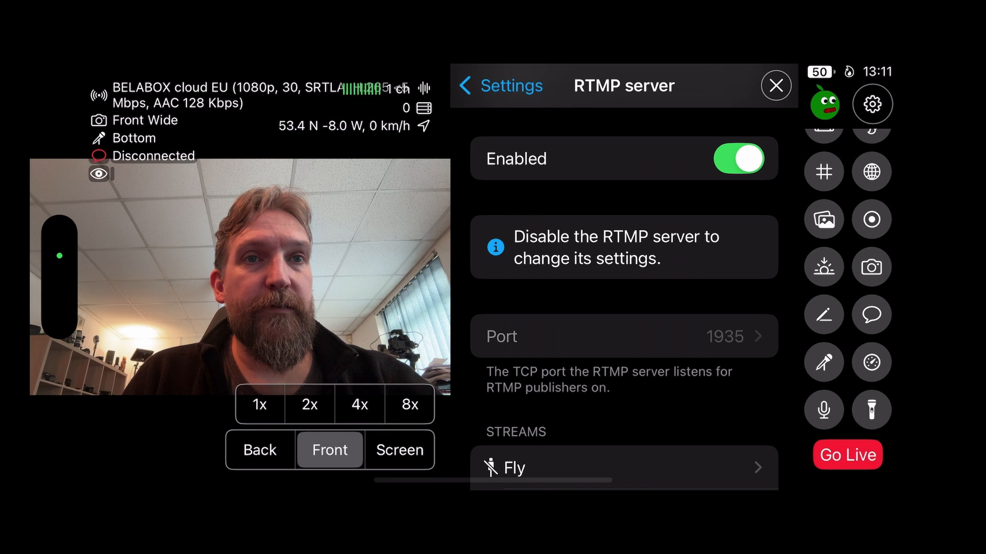
left_click(499, 86)
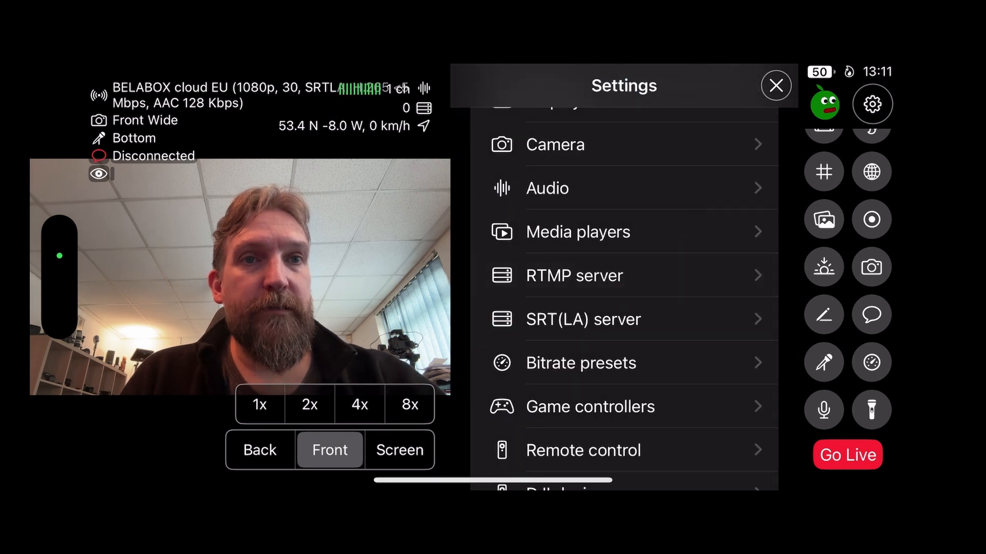
Open the settings of My scene under Settings > Scenes.
scroll("down", 3)
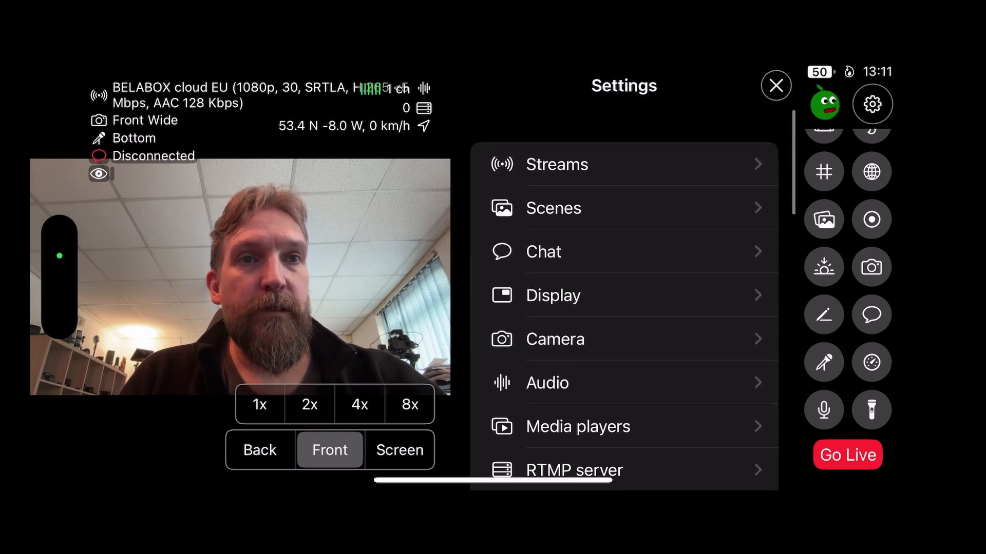
left_click(553, 208)
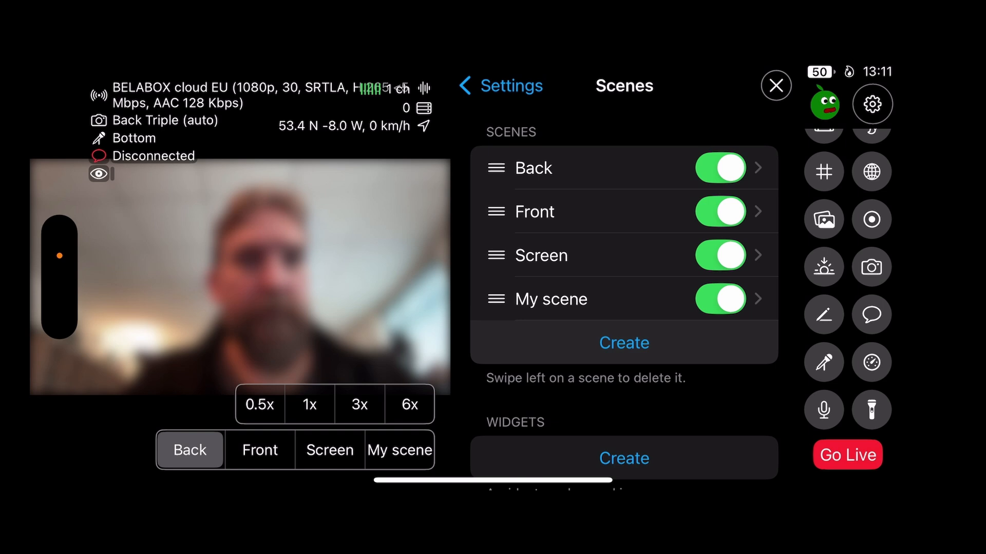
left_click(758, 298)
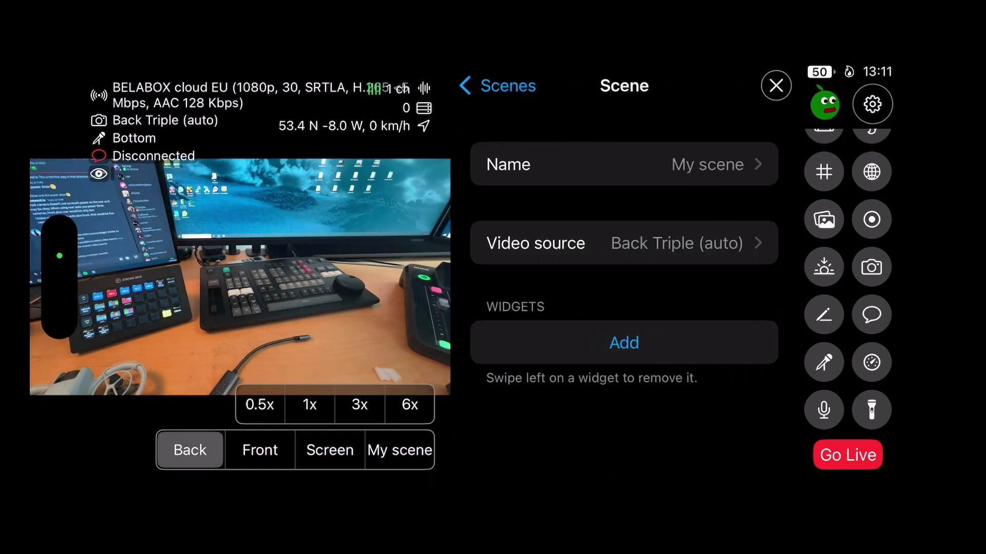
left_click(623, 244)
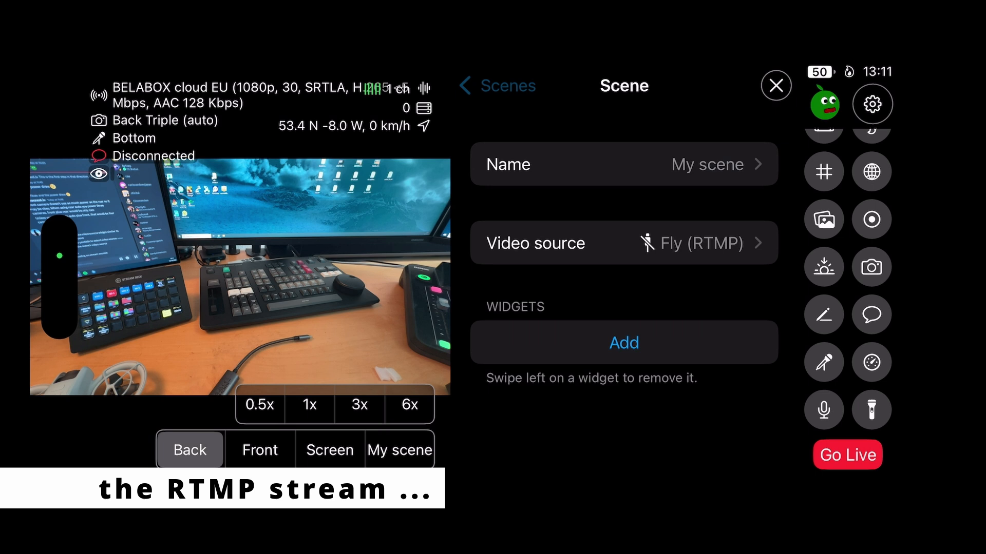
left_click(496, 85)
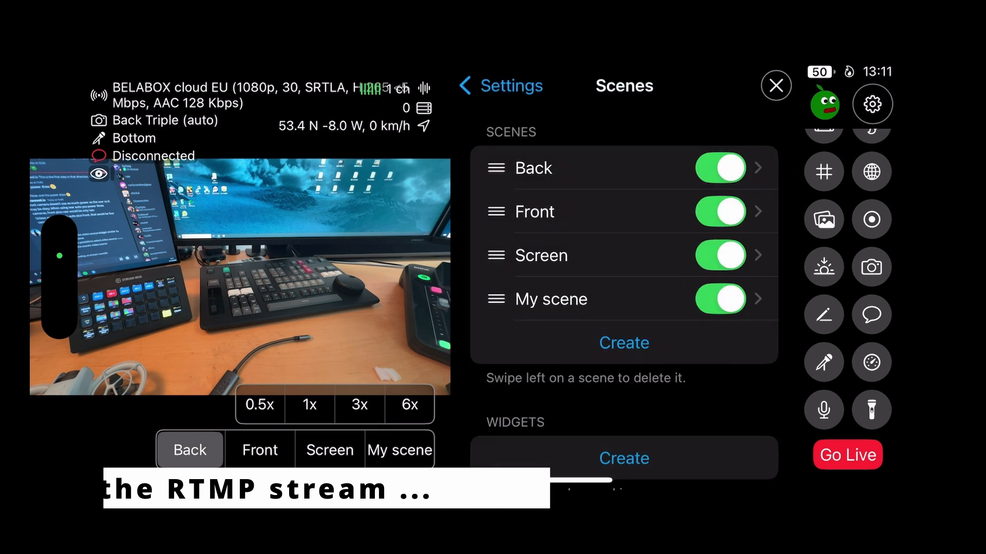
left_click(756, 299)
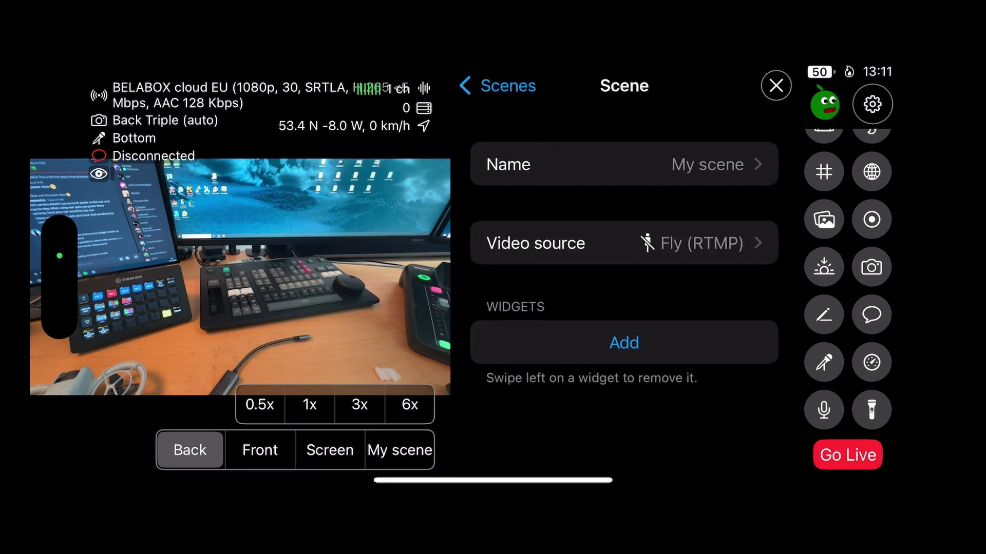
Rename My scene to 'Fly' and close settings back to the camera view.
left_click(623, 164)
type("Fl")
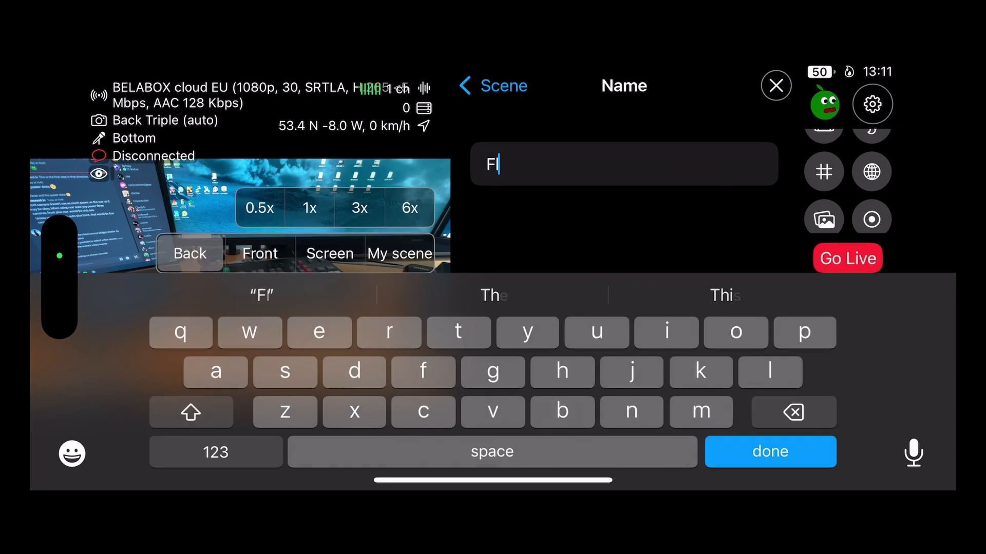
left_click(527, 332)
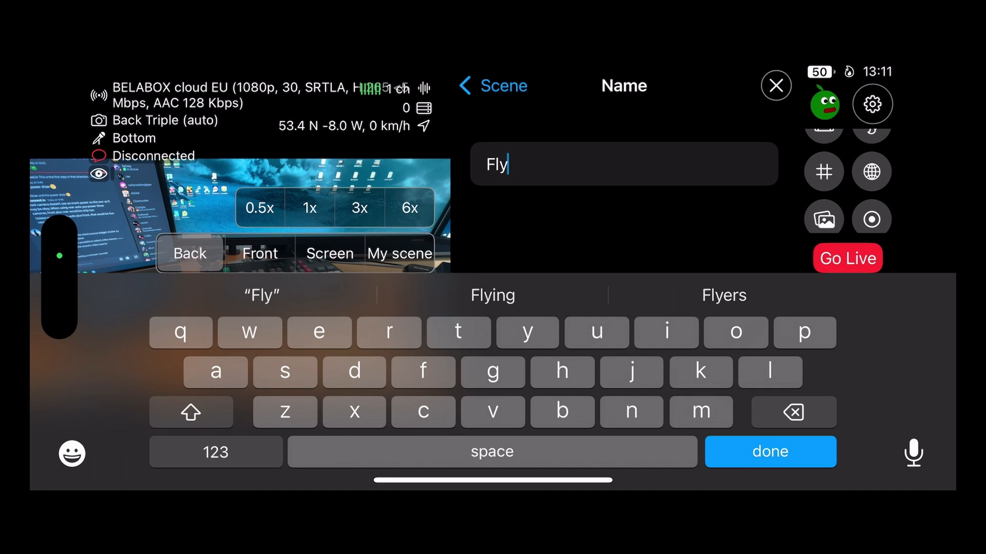
left_click(769, 451)
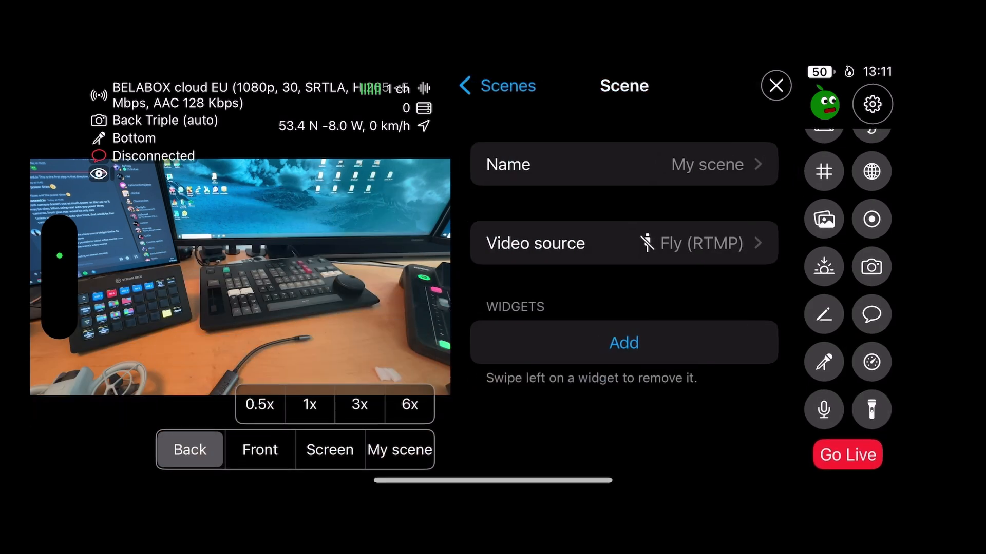
left_click(495, 86)
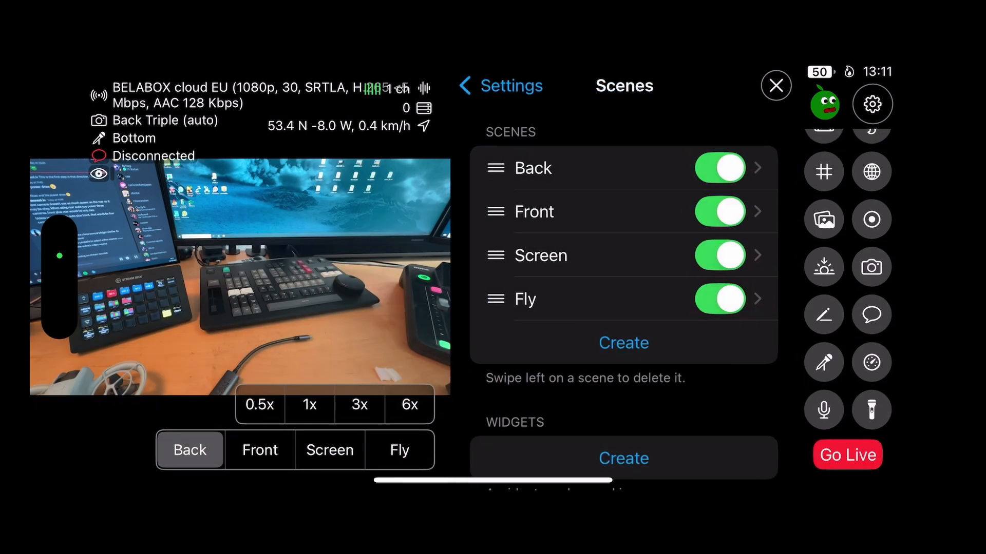
left_click(498, 86)
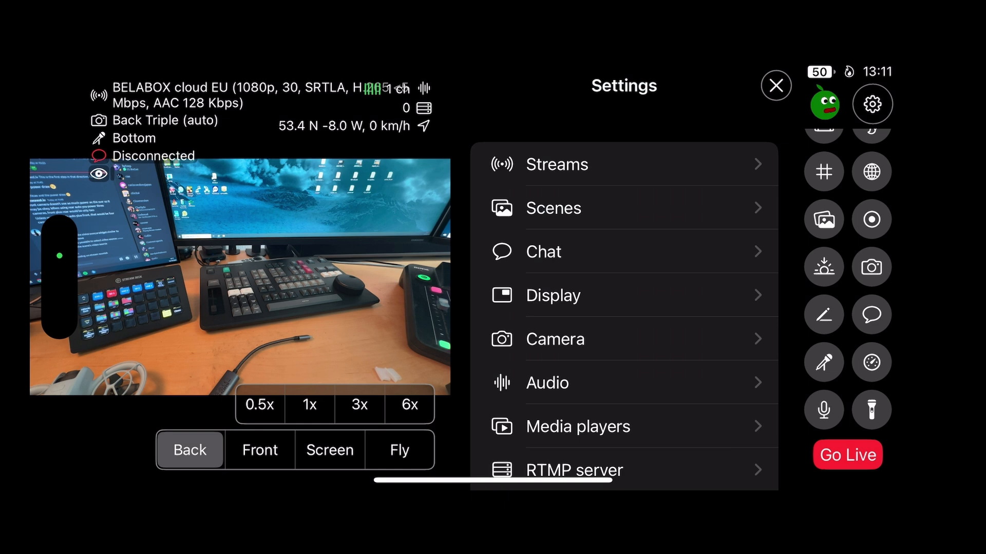
left_click(775, 85)
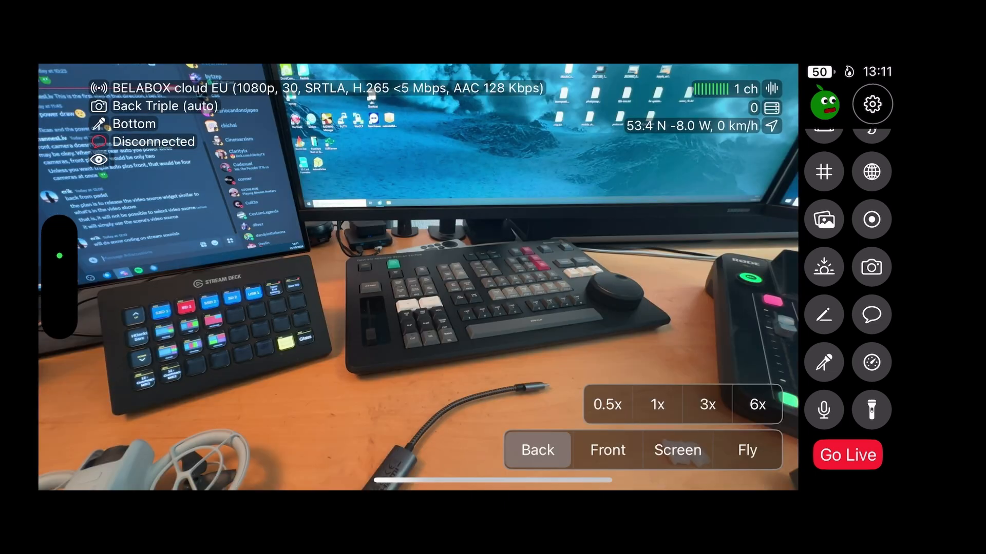
Swipe up to exit Moblin to the iPhone home screen.
left_click(607, 450)
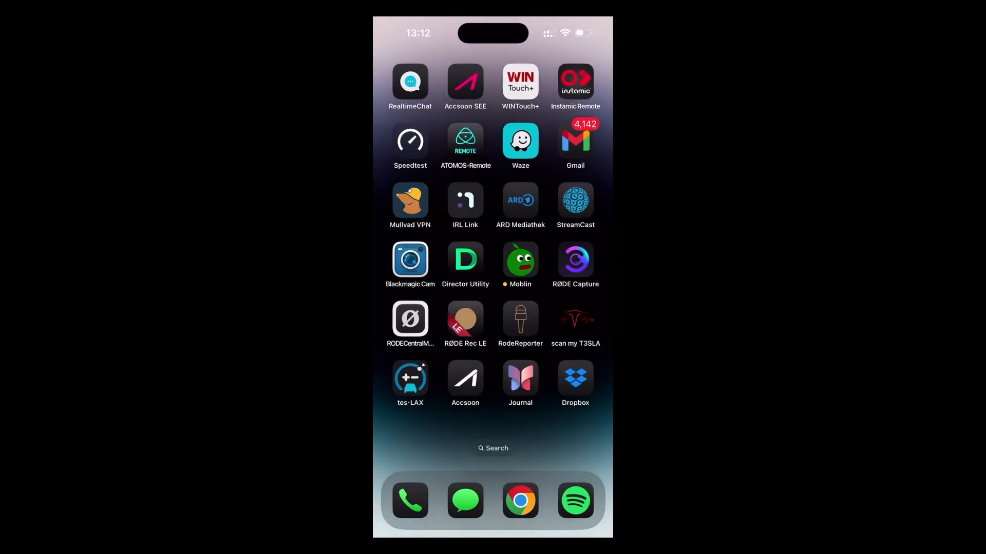
Open the iOS Settings app and go to Personal Hotspot.
scroll("left", 3)
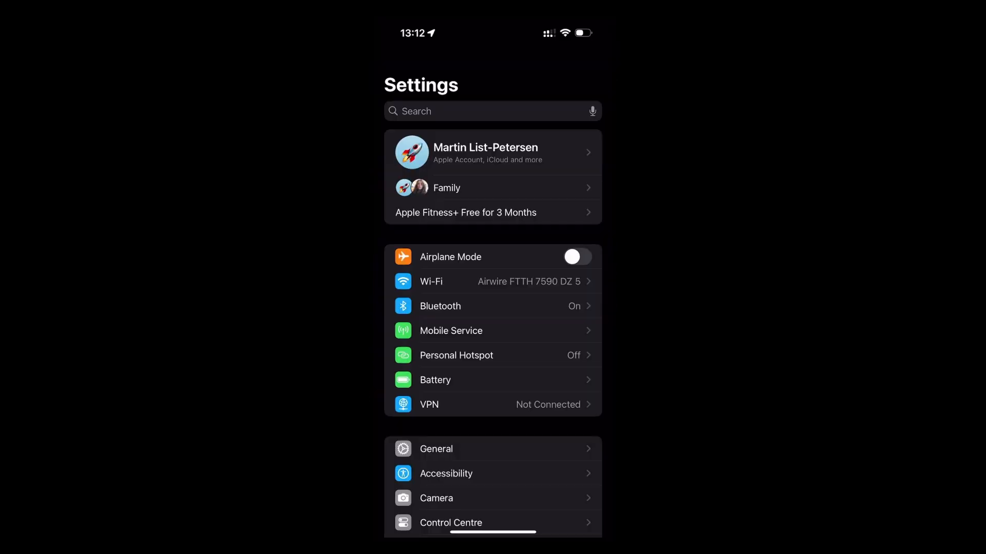
left_click(455, 355)
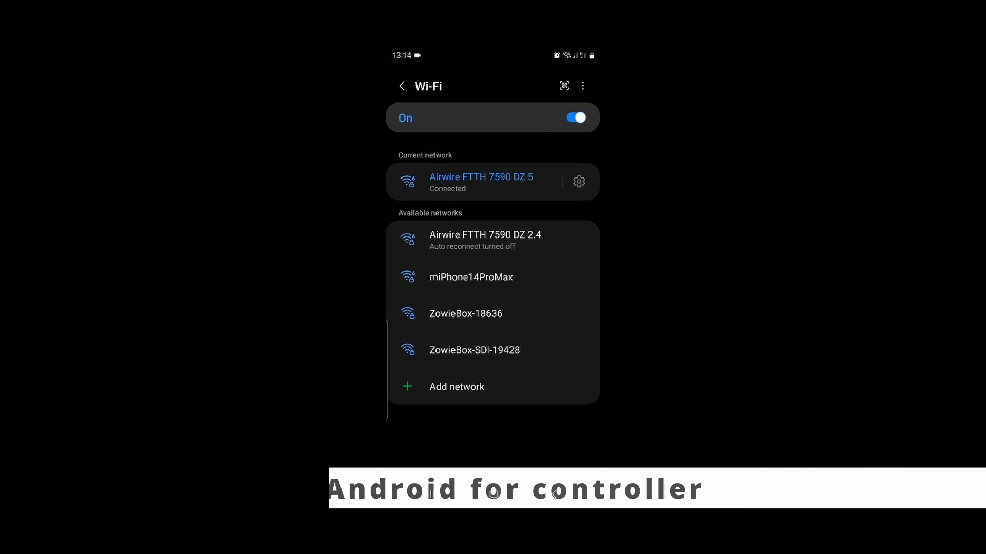
Join the miPhone14ProMax hotspot on Android by entering its password and connecting.
left_click(470, 277)
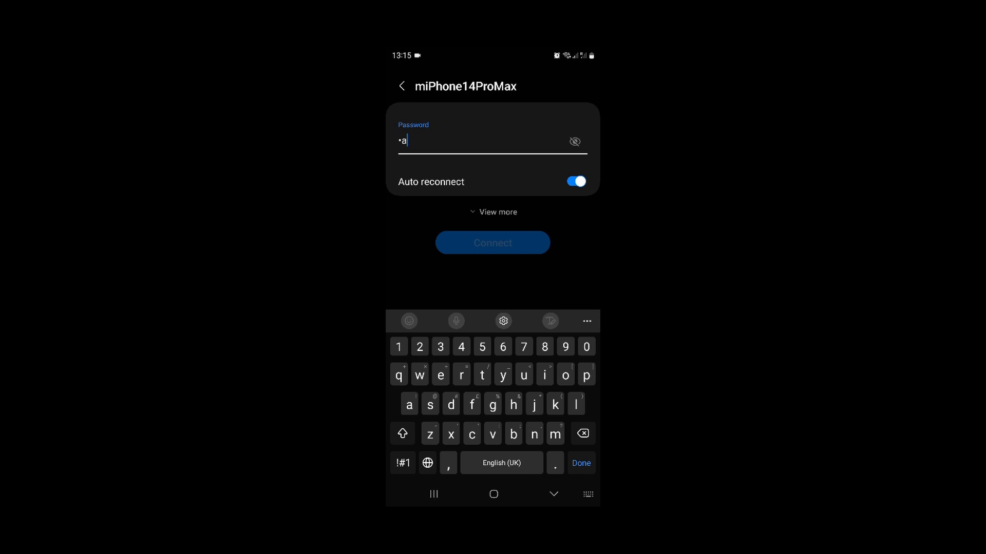
type("d")
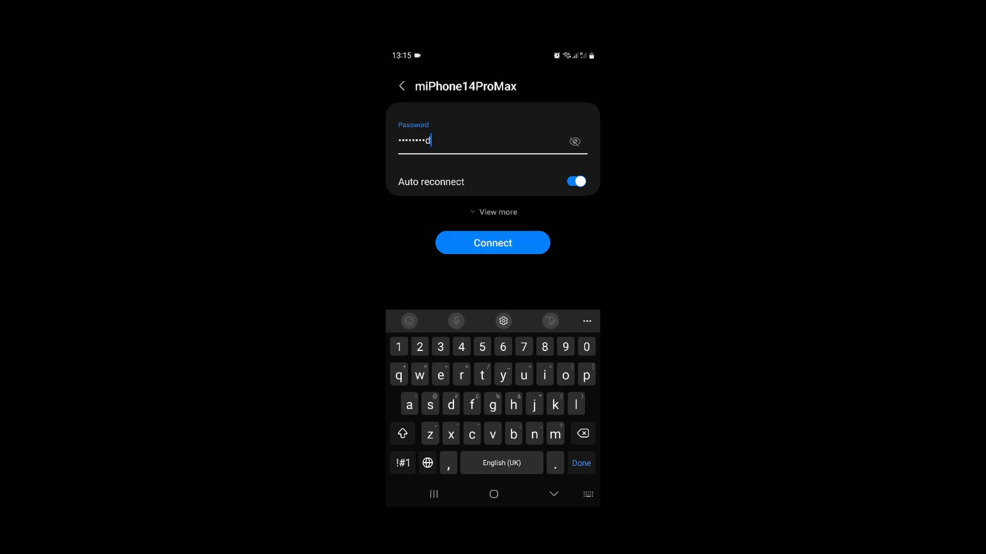
left_click(493, 242)
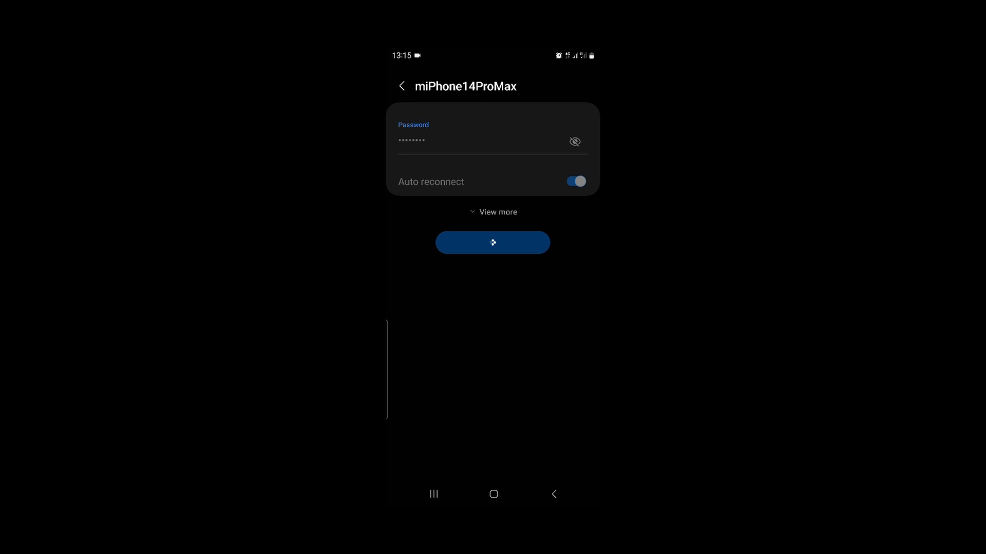
left_click(493, 243)
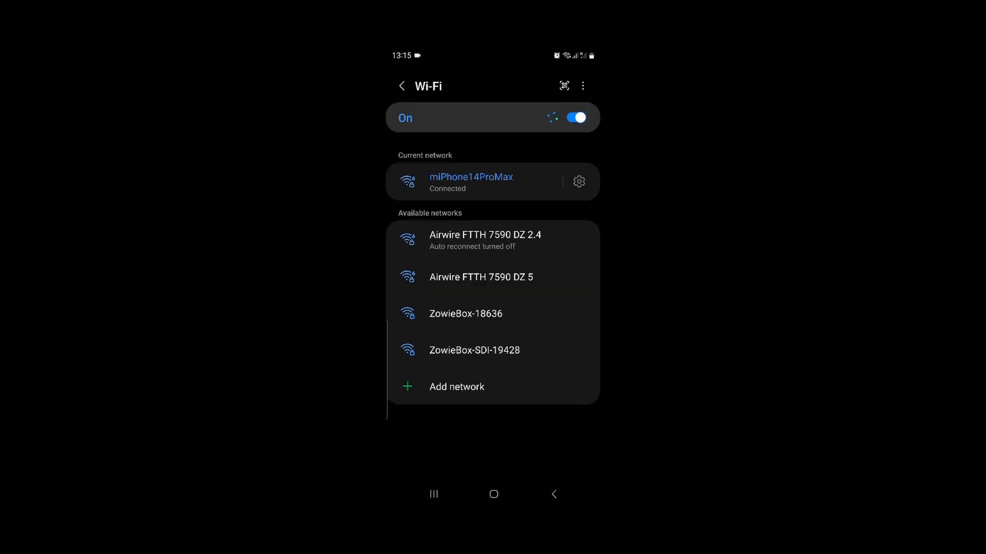
Switch back to DJI Fly on the Android phone through the Recents view.
left_click(493, 494)
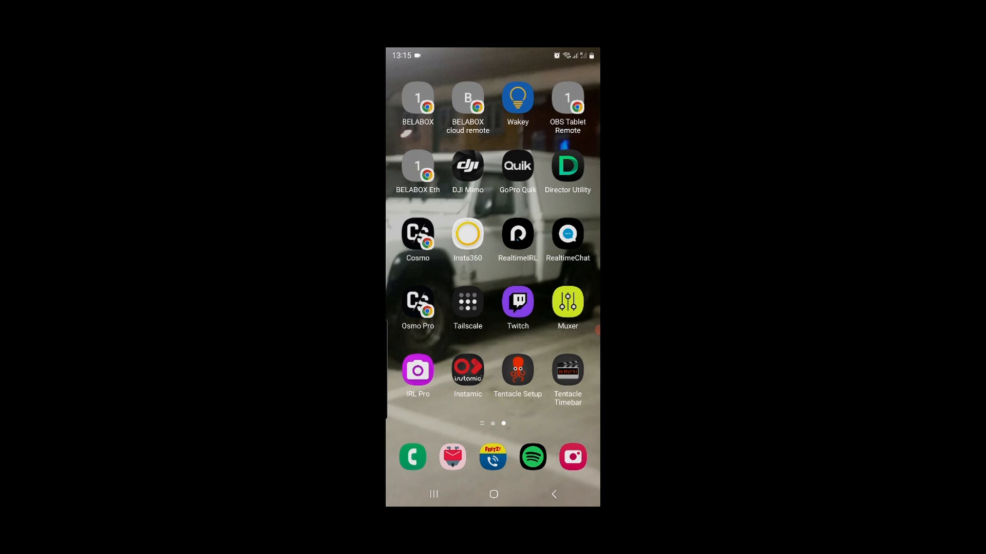
left_click(433, 494)
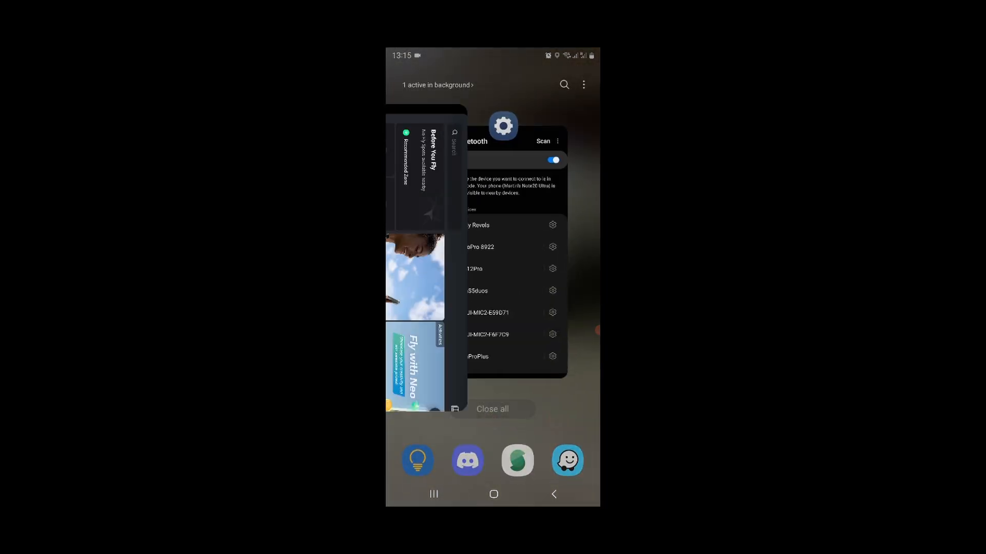
left_click(414, 277)
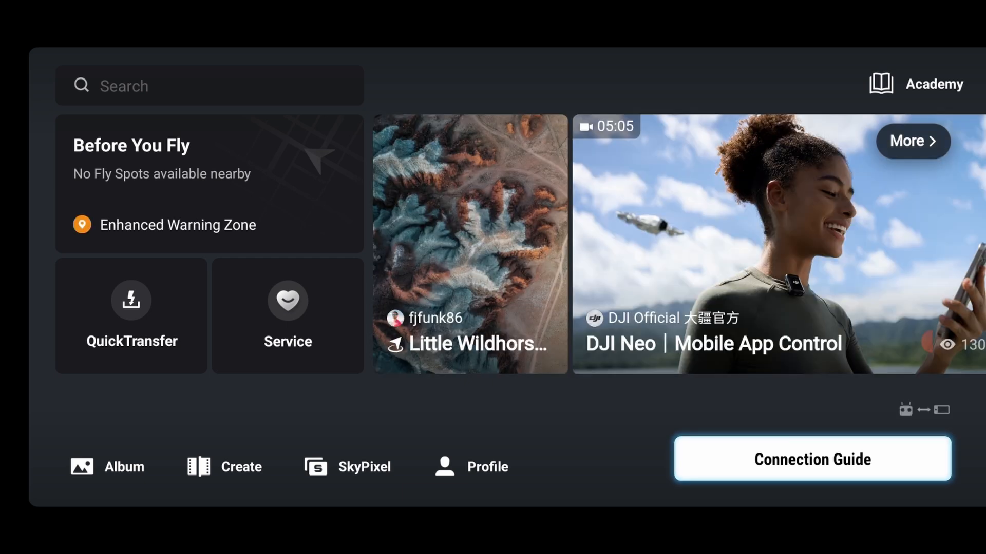
left_click(811, 458)
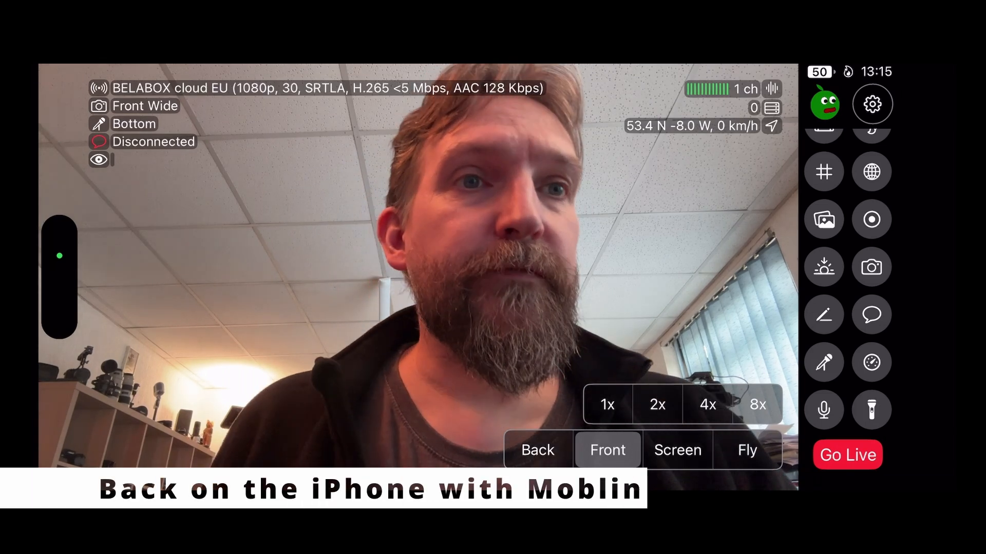
Open Moblin's RTMP server settings and scroll to the Fly stream's publish URL.
left_click(872, 103)
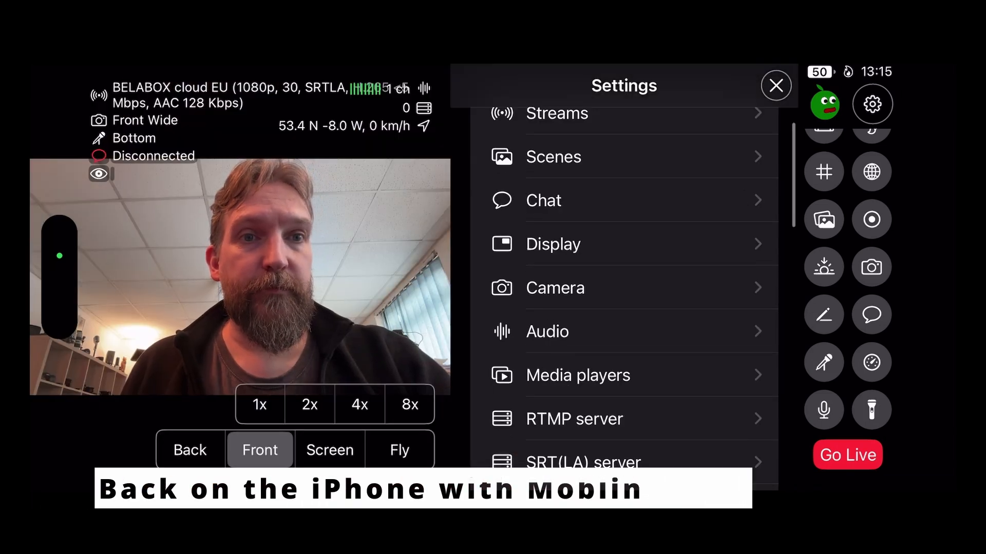
left_click(574, 420)
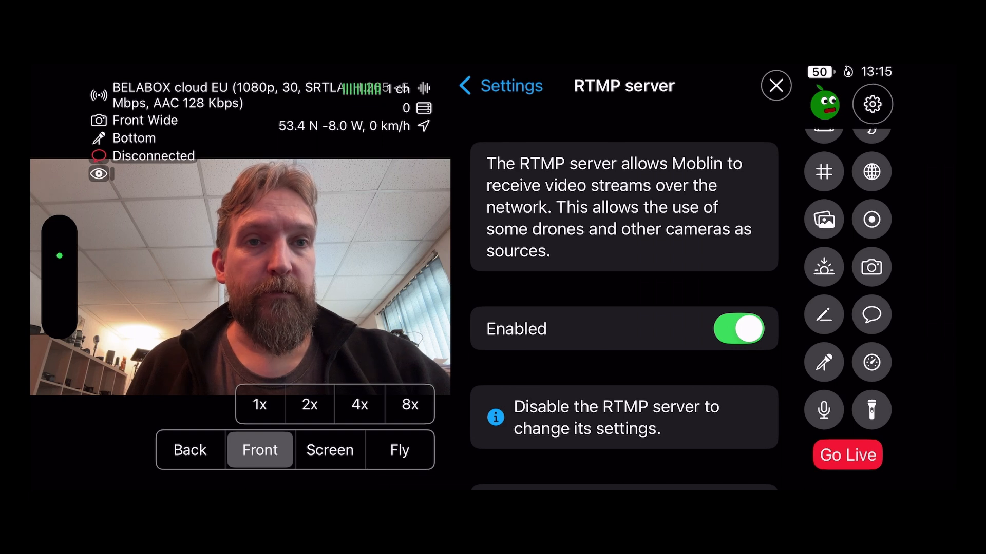
scroll("down", 3)
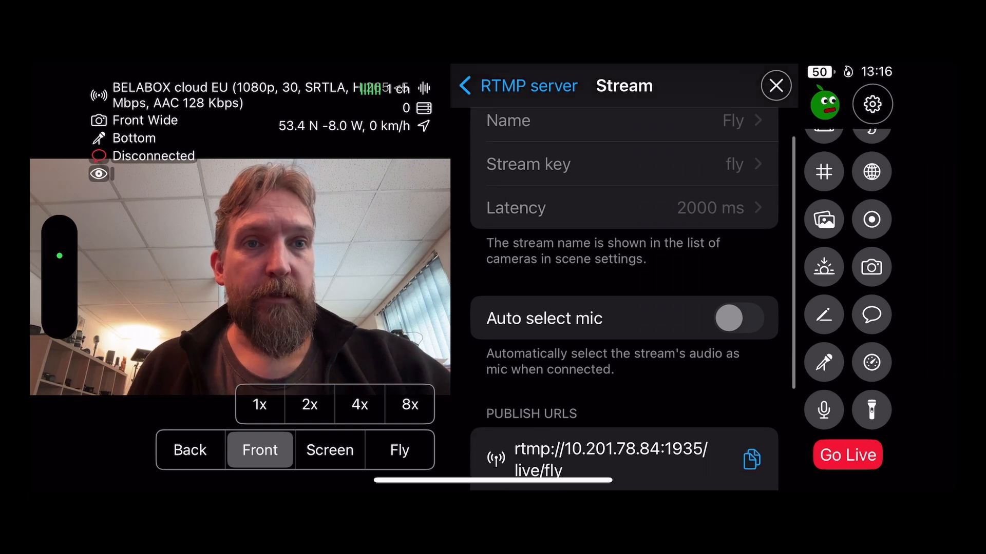
scroll("down", 3)
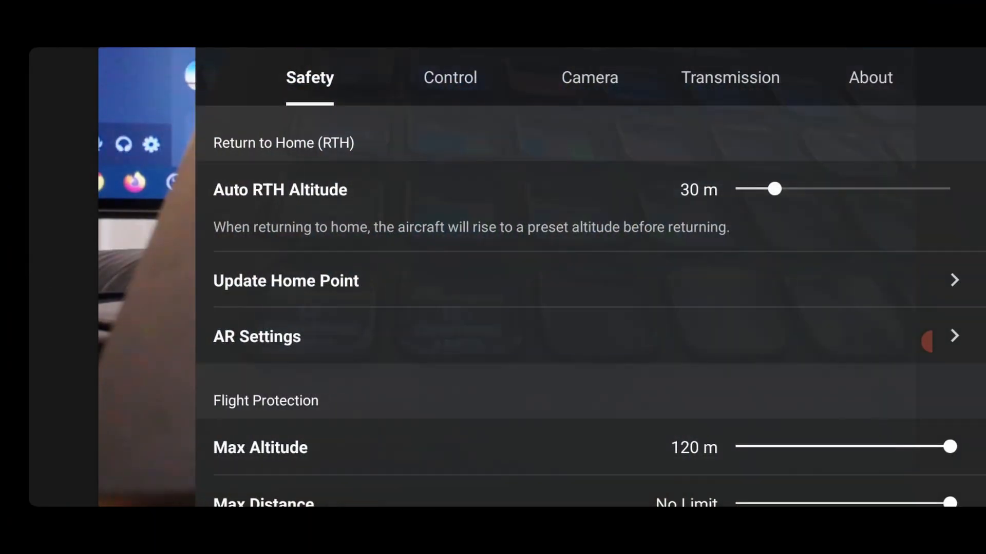
Open the RTMP address in DJI Fly's Transmission > Live Streaming Platforms > RTMP.
left_click(729, 77)
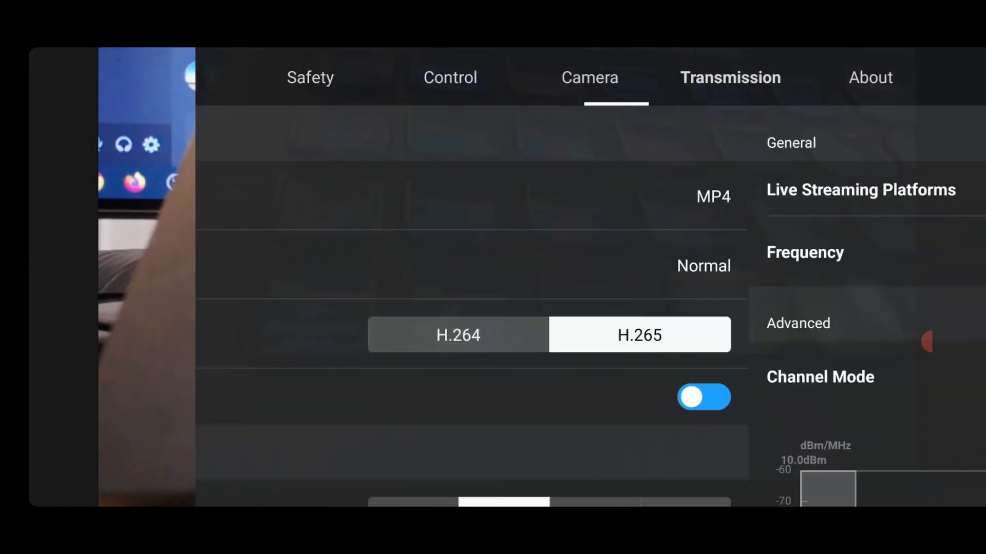
left_click(860, 190)
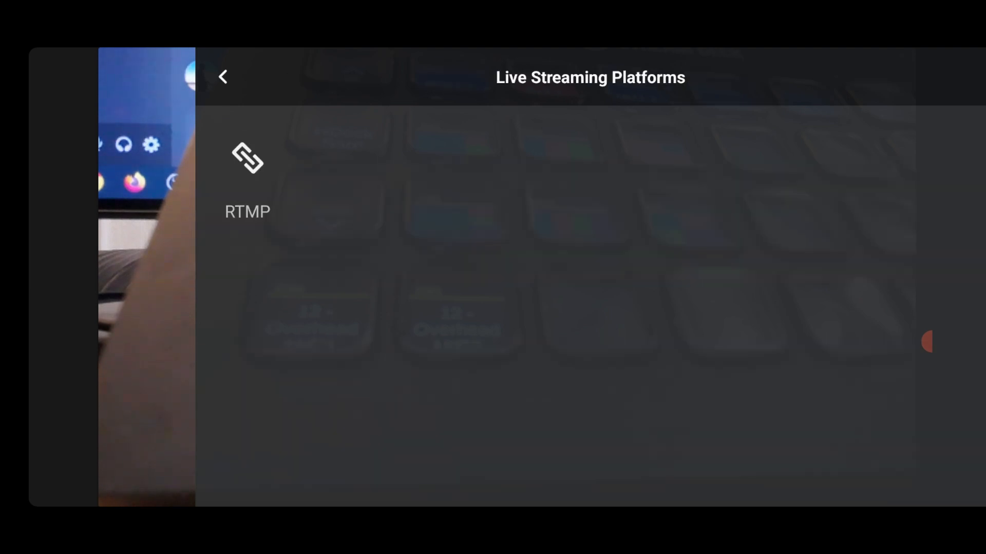
left_click(224, 76)
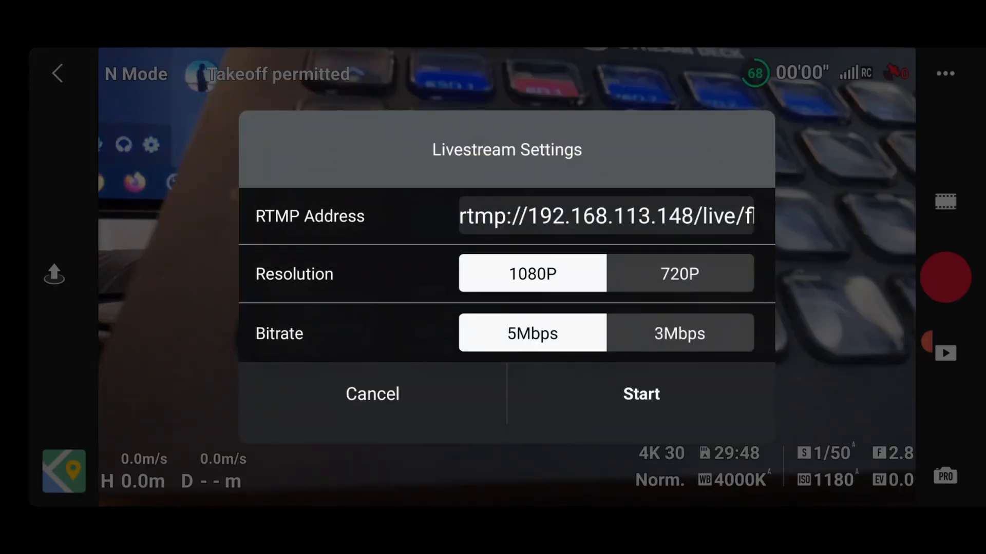
left_click(607, 216)
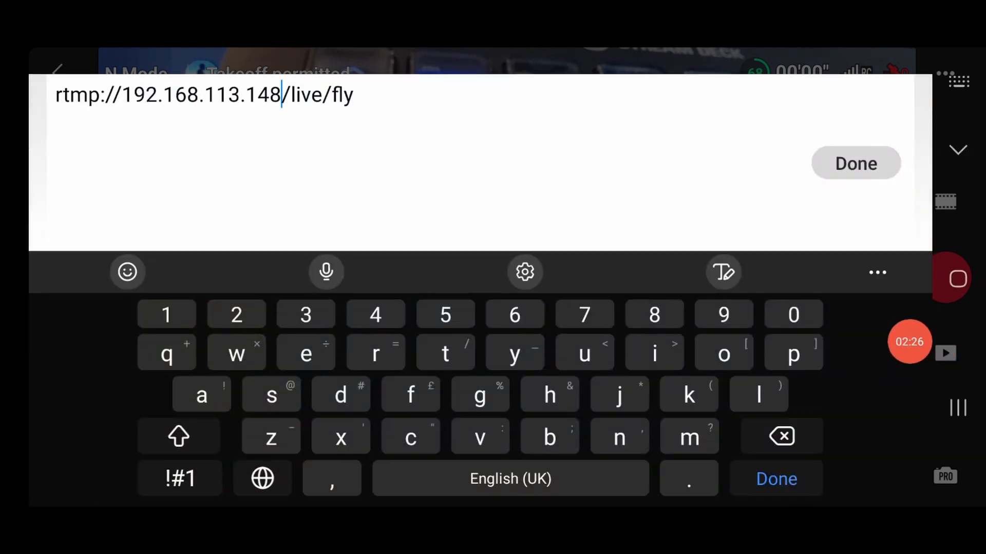
Replace the RTMP address IP with the hotspot's 172.20 address and start streaming.
left_click(782, 436)
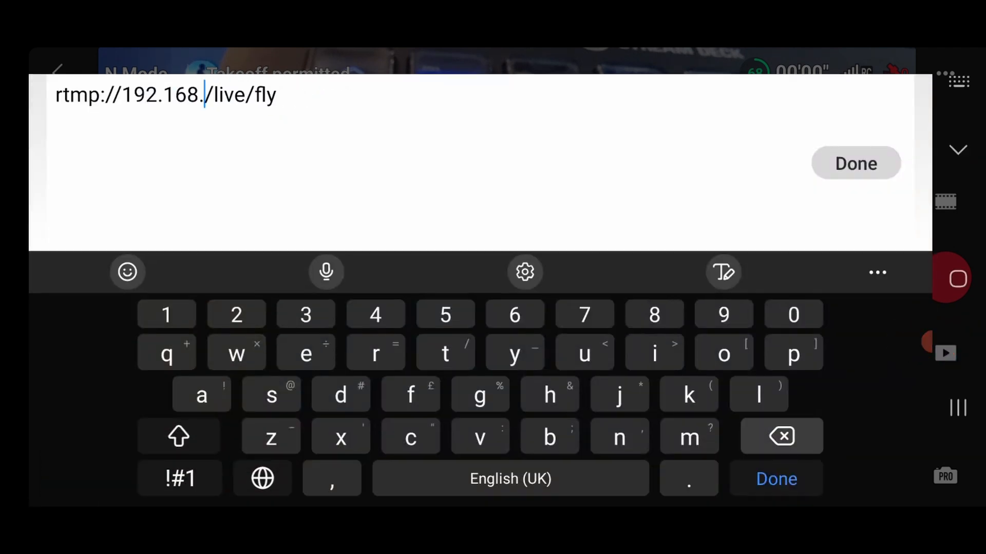
left_click(782, 437)
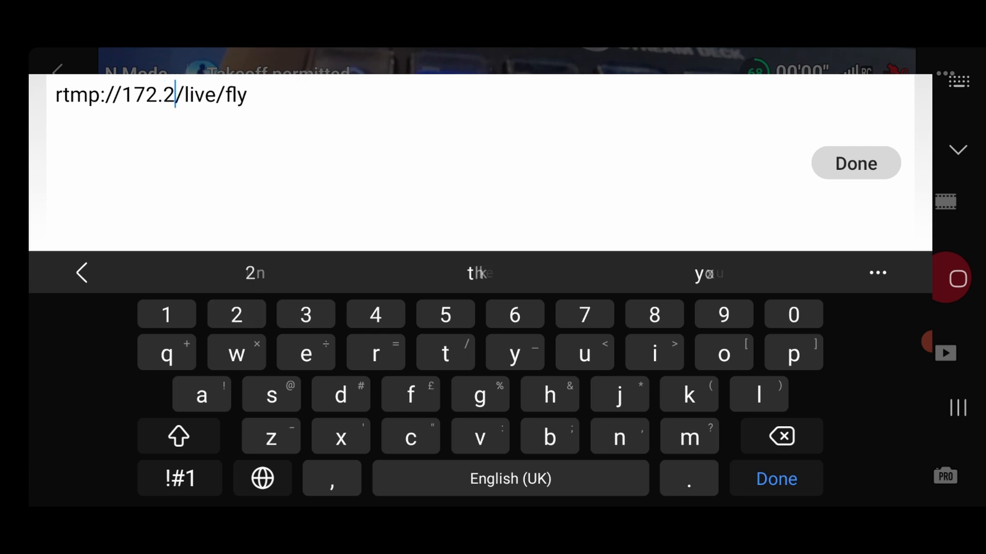
type("0.")
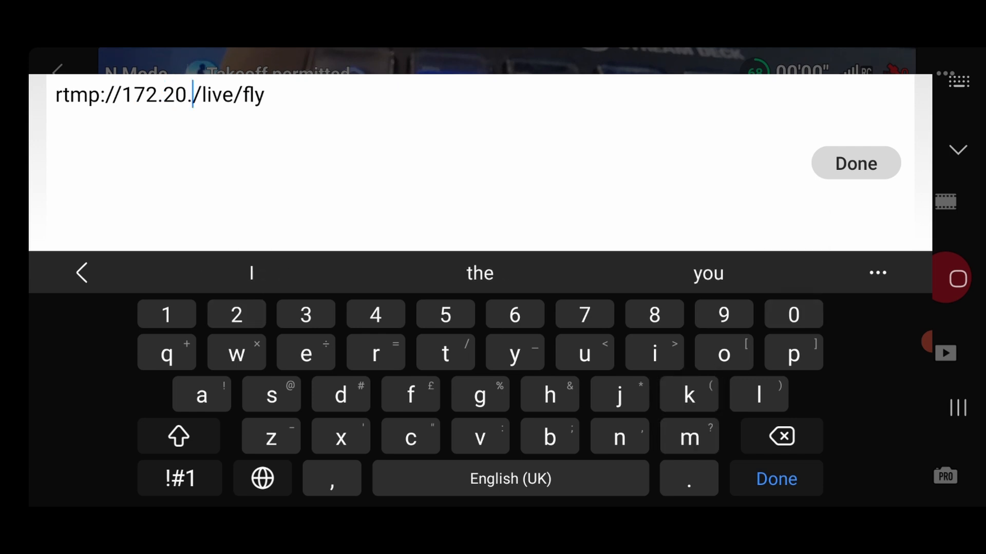
type("10")
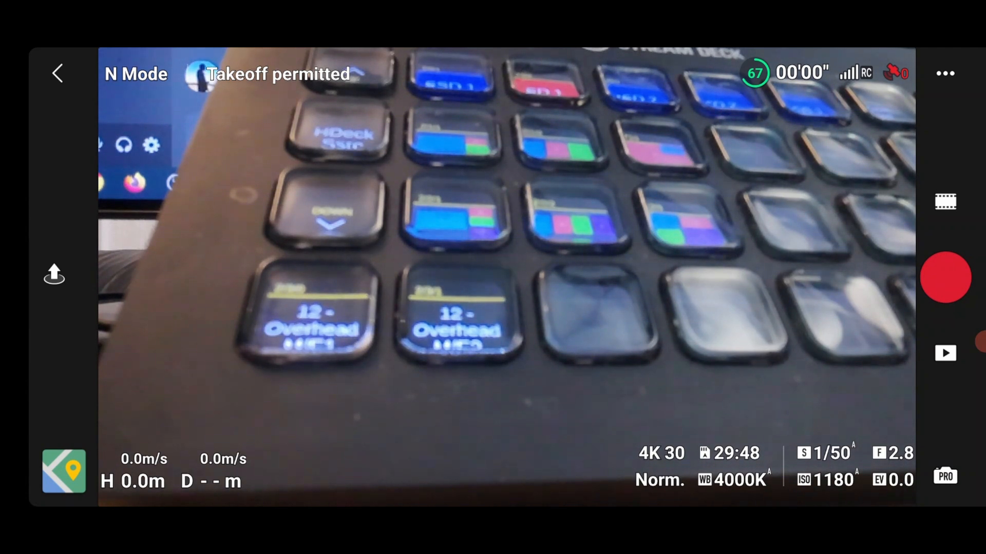
left_click(945, 278)
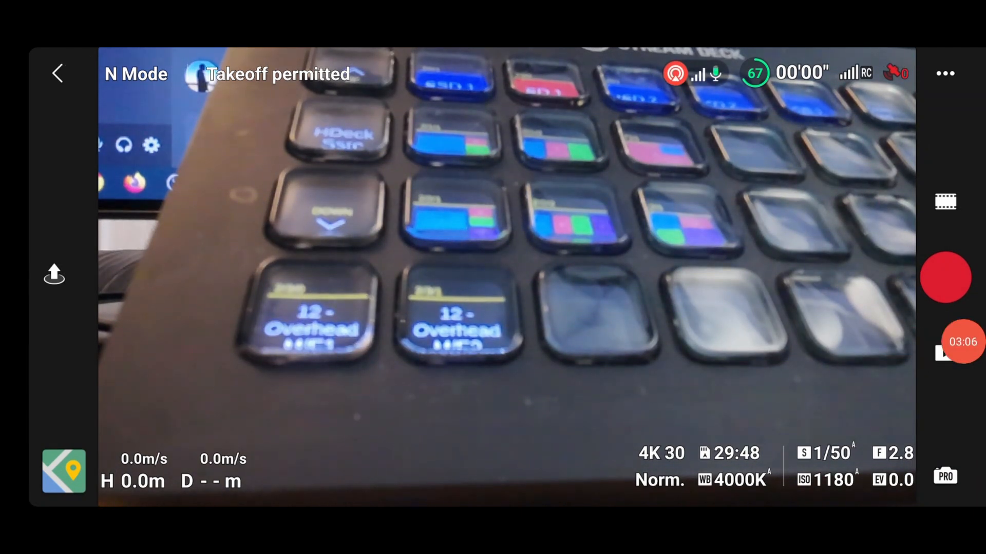
left_click(946, 353)
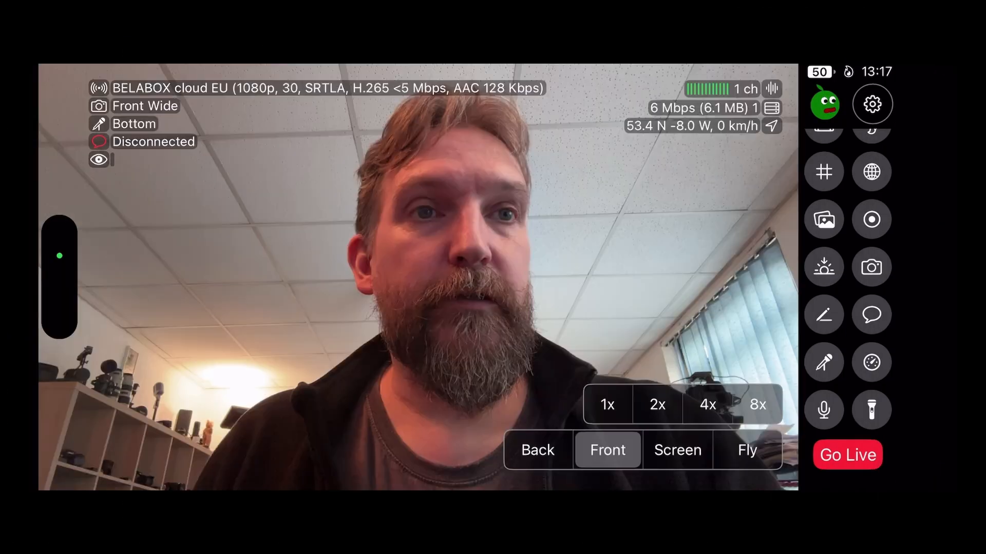
left_click(748, 450)
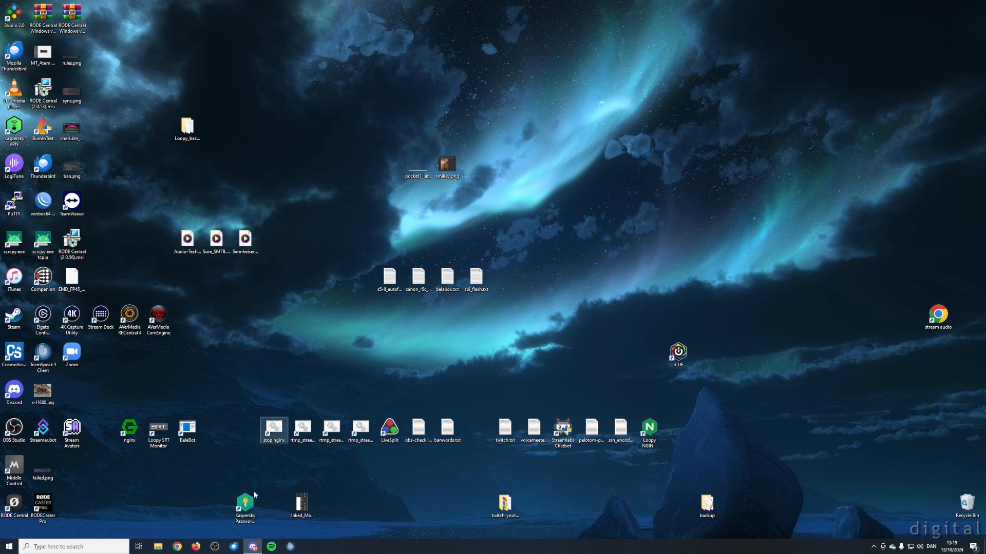
left_click(448, 277)
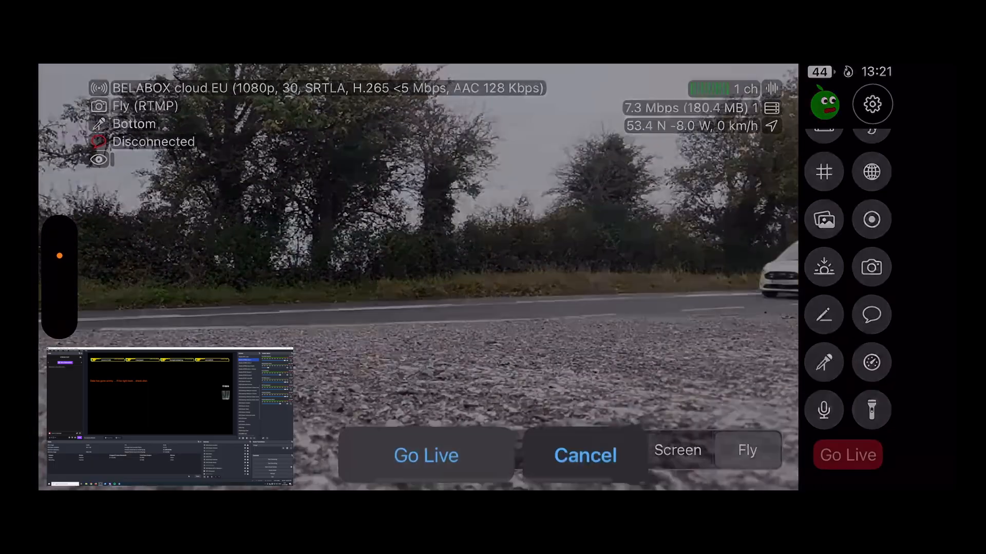
Confirm Go Live to broadcast the drone feed from the Fly RTMP scene.
left_click(426, 455)
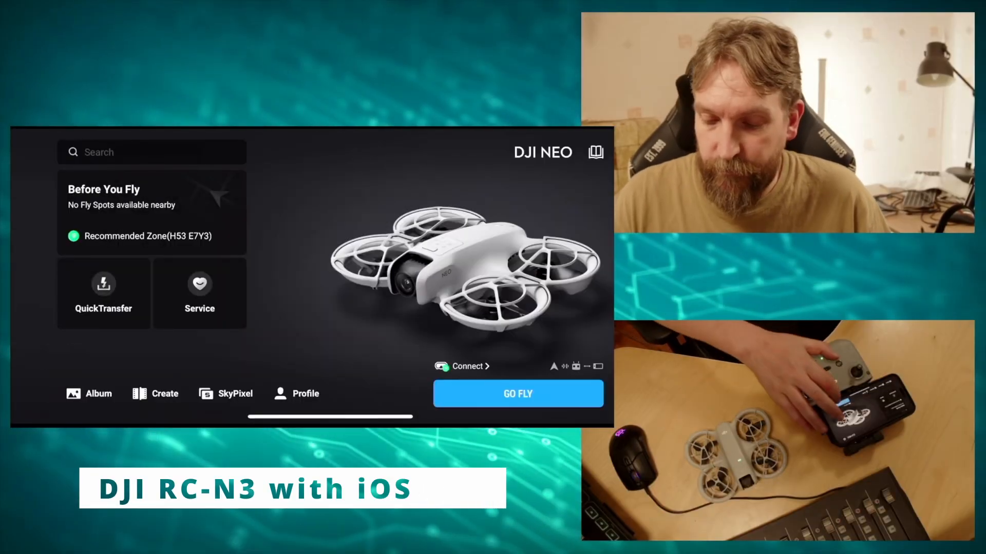
Enter the drone's live view and reach Transmission > Live Streaming Platforms on the RC-N3.
left_click(518, 394)
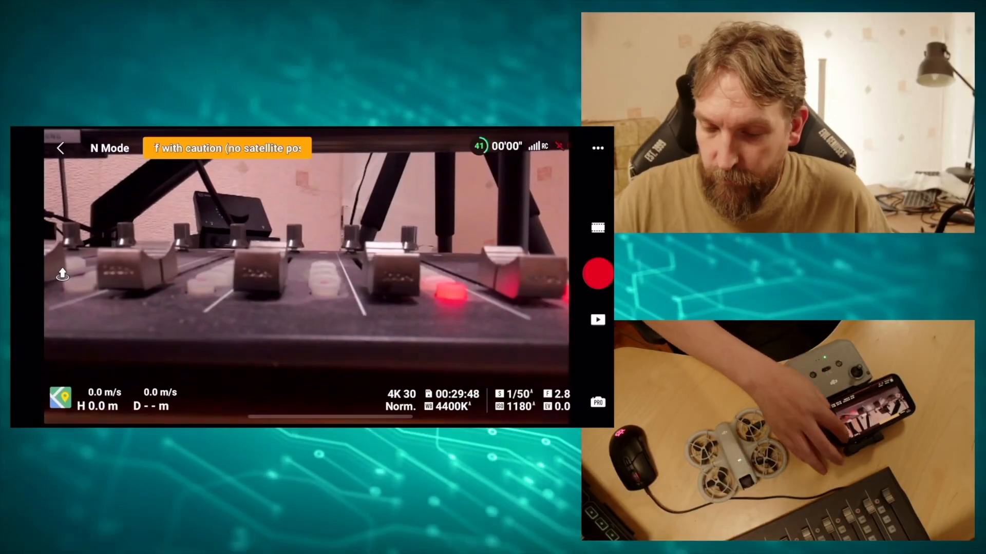
left_click(597, 148)
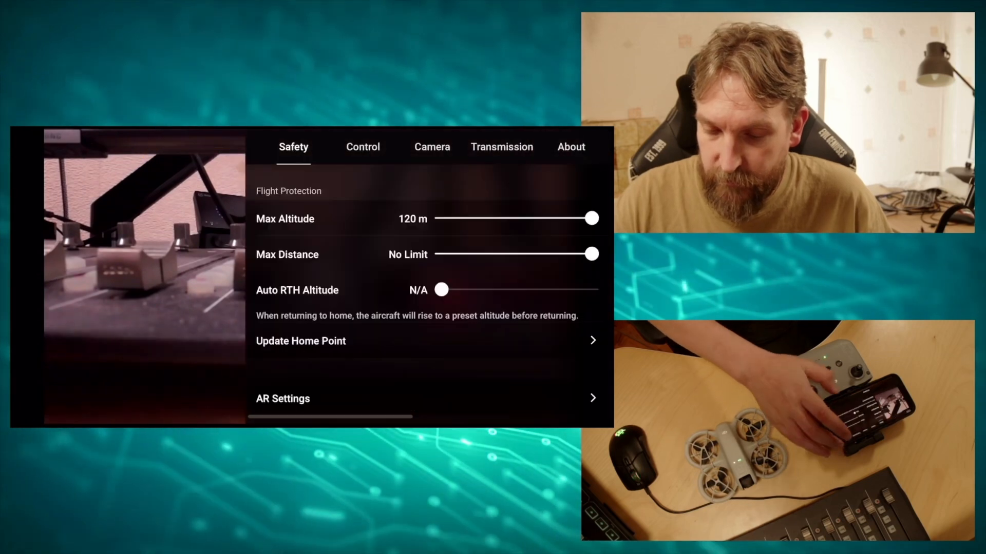
left_click(501, 146)
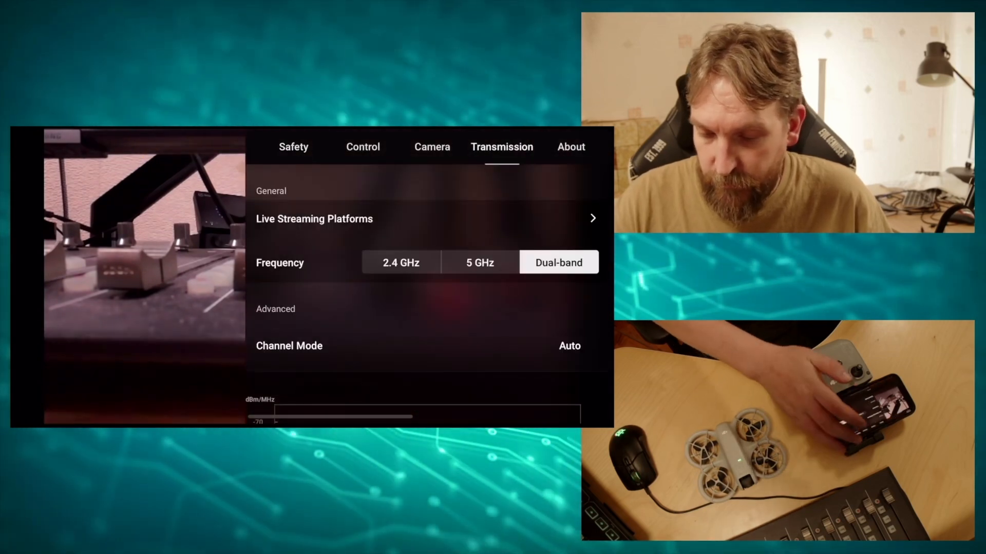
left_click(313, 219)
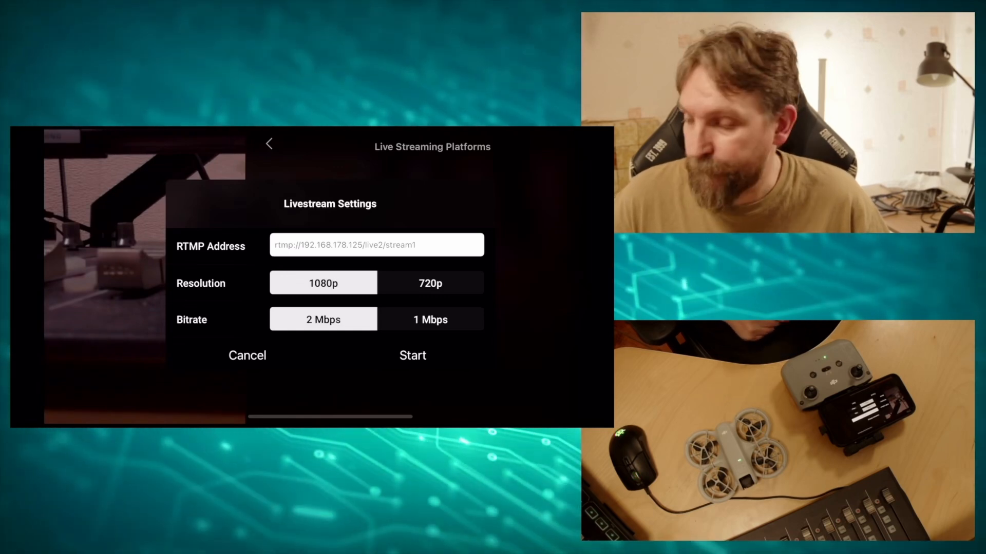
Pick RTMP on the RC 2 to show rtmp://172.20.10.1/live/fly at 720P, 5Mbps.
left_click(412, 355)
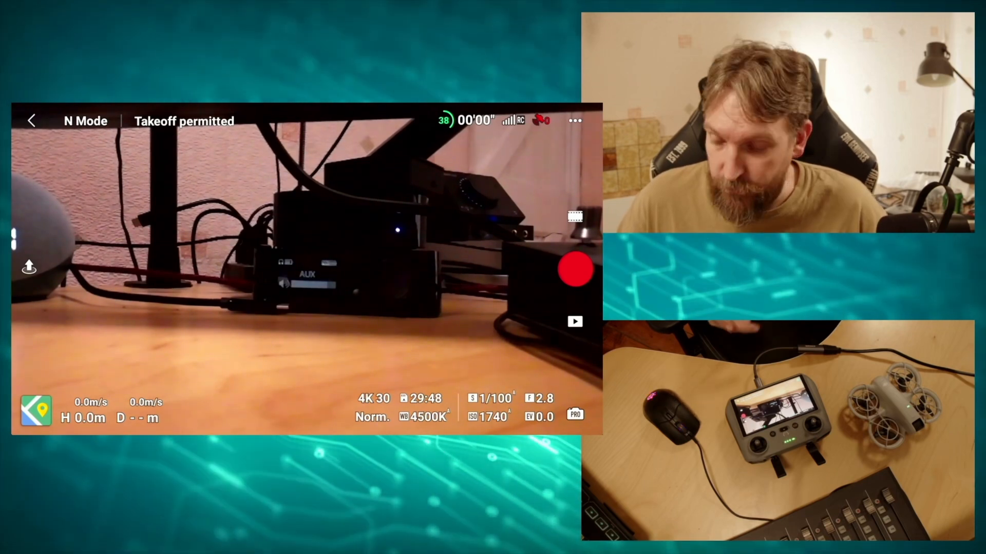
left_click(574, 120)
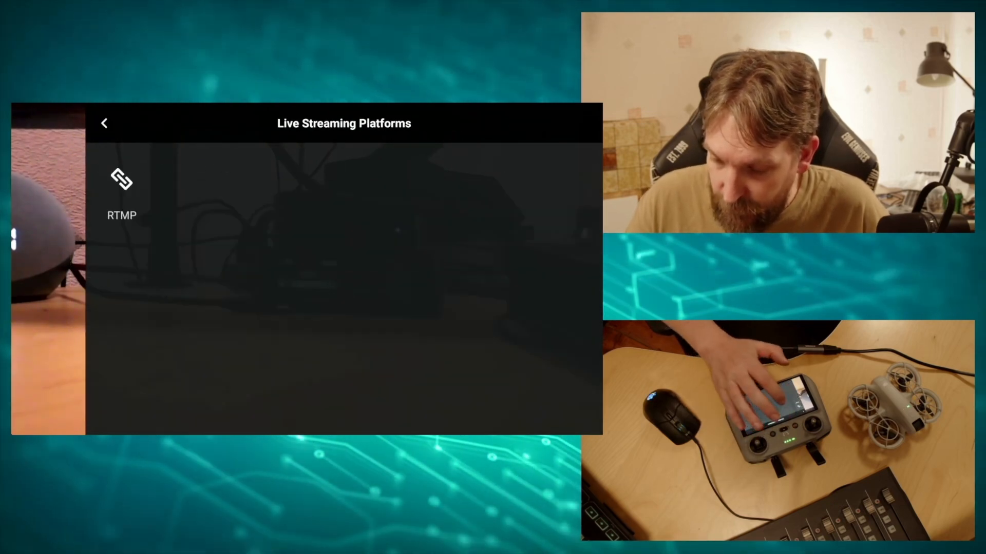
left_click(121, 189)
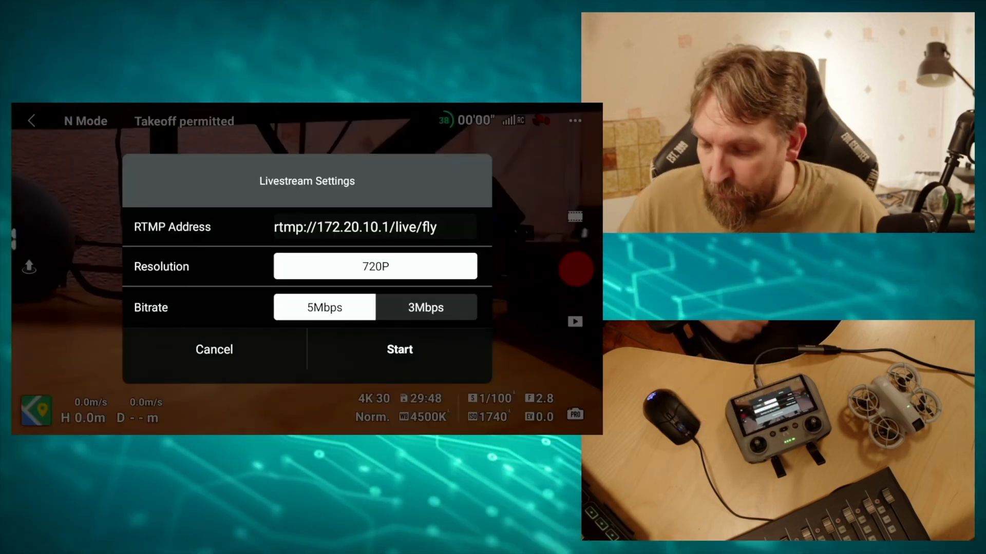